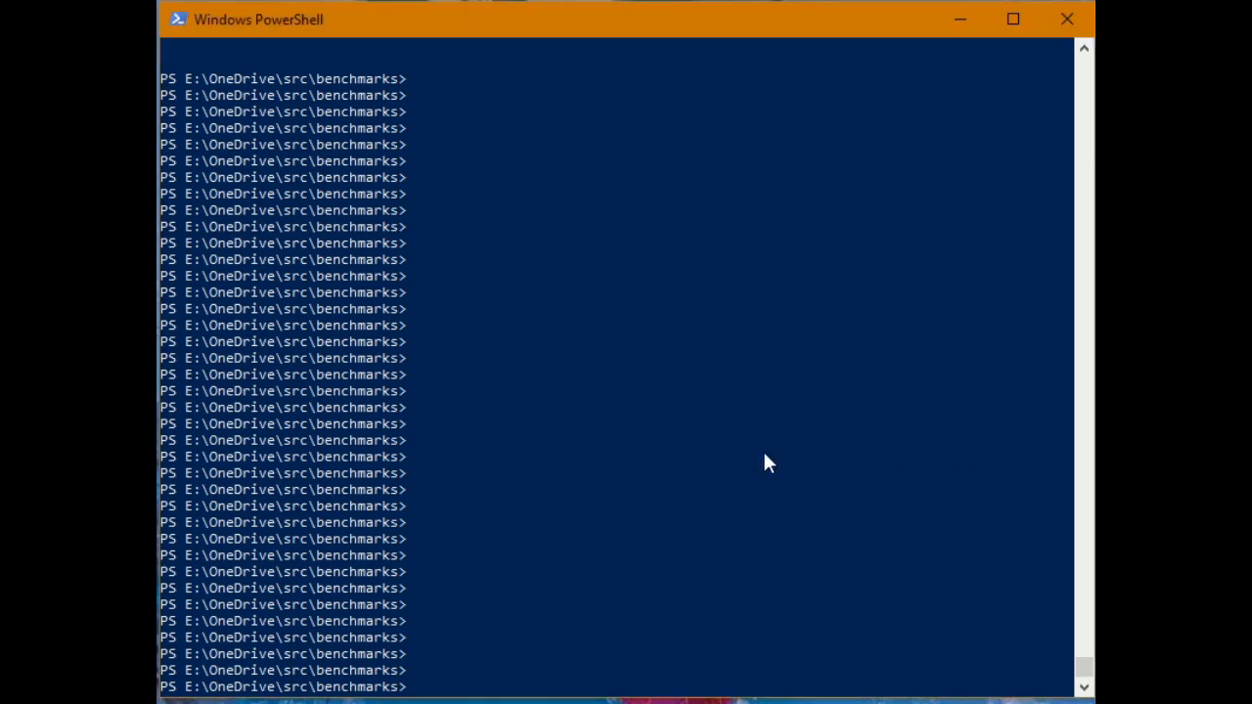
# Run 'julia Juliabenchnomm.jl' to get N=1000 initialisation and integer, float32, float64 addition timings
pyautogui.write('jul')
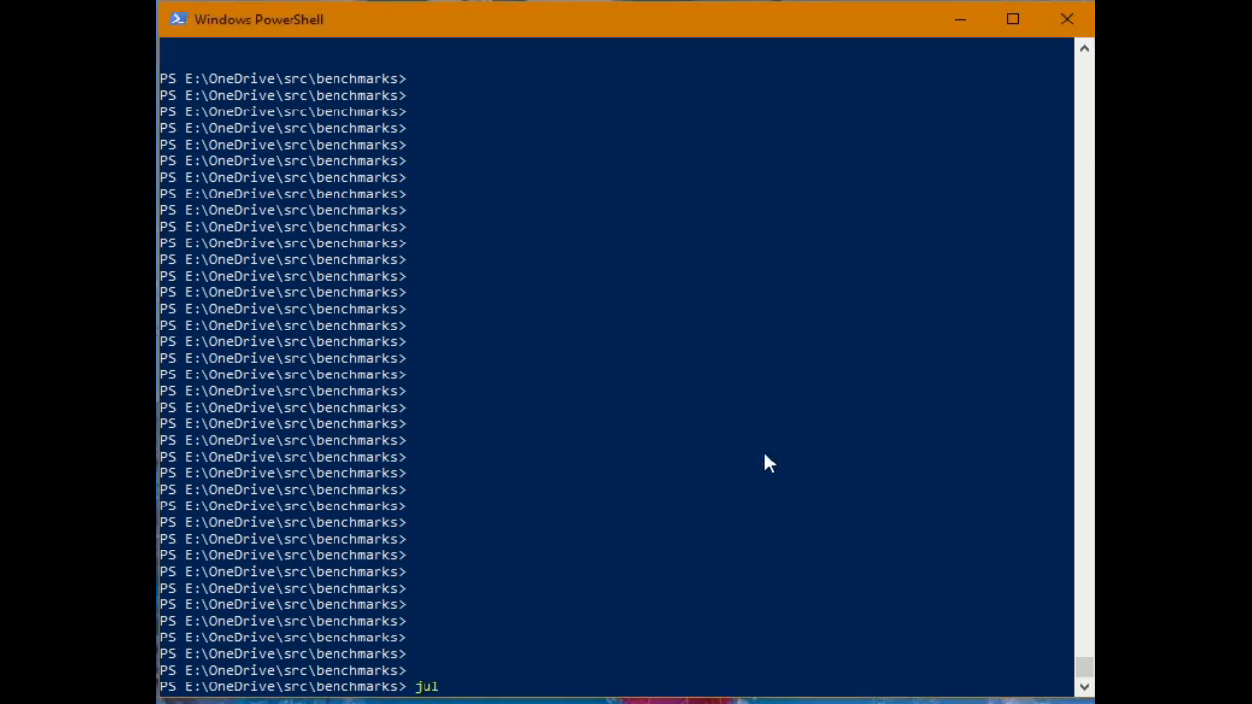
pyautogui.write('ia')
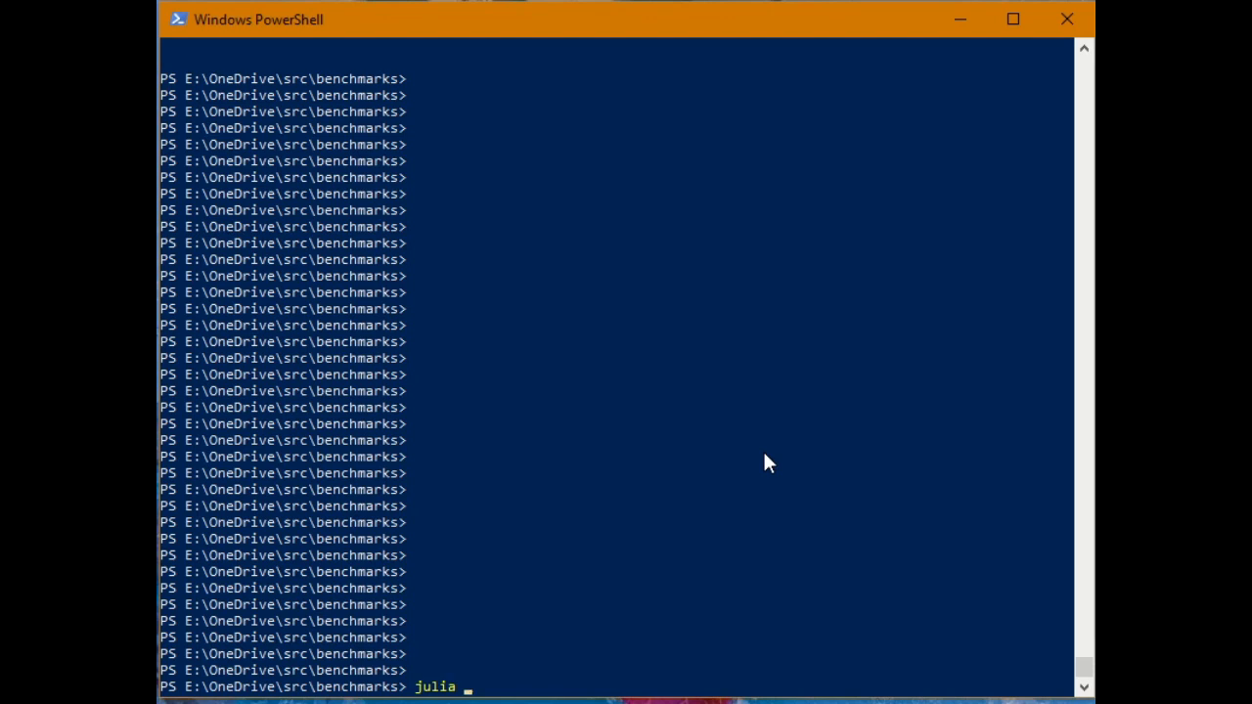
pyautogui.write('Julia')
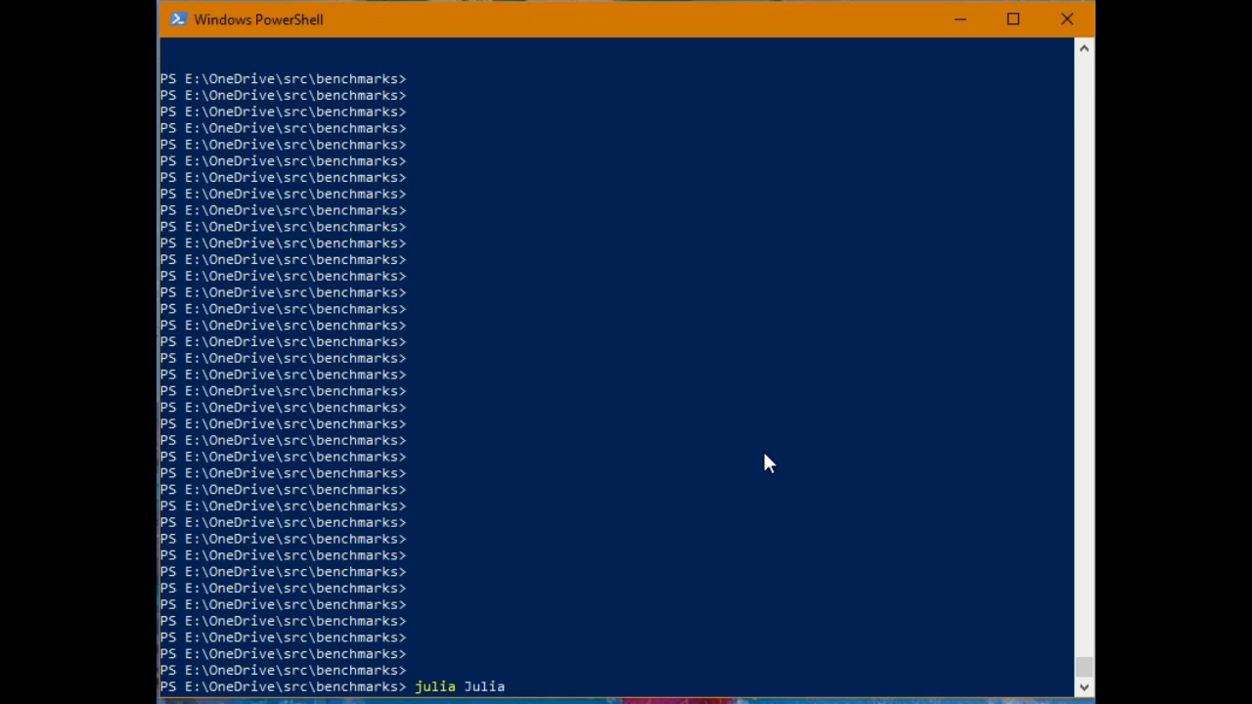
pyautogui.write('ben')
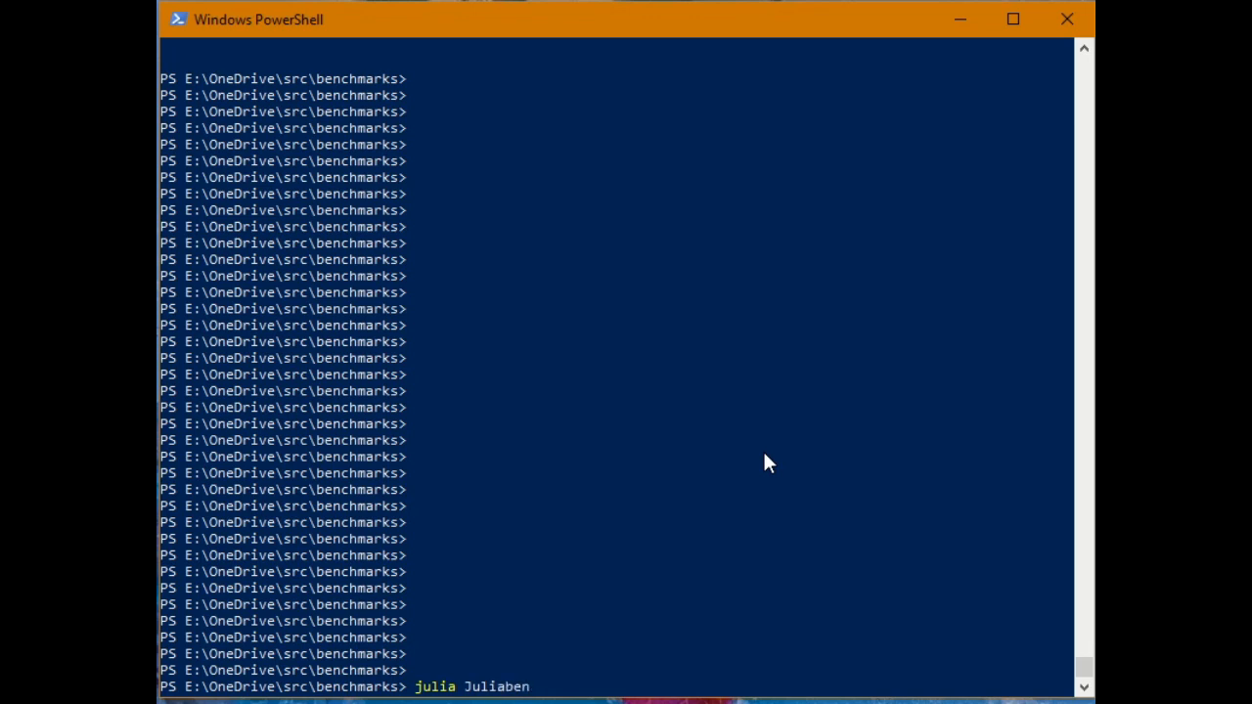
pyautogui.write('nomm.')
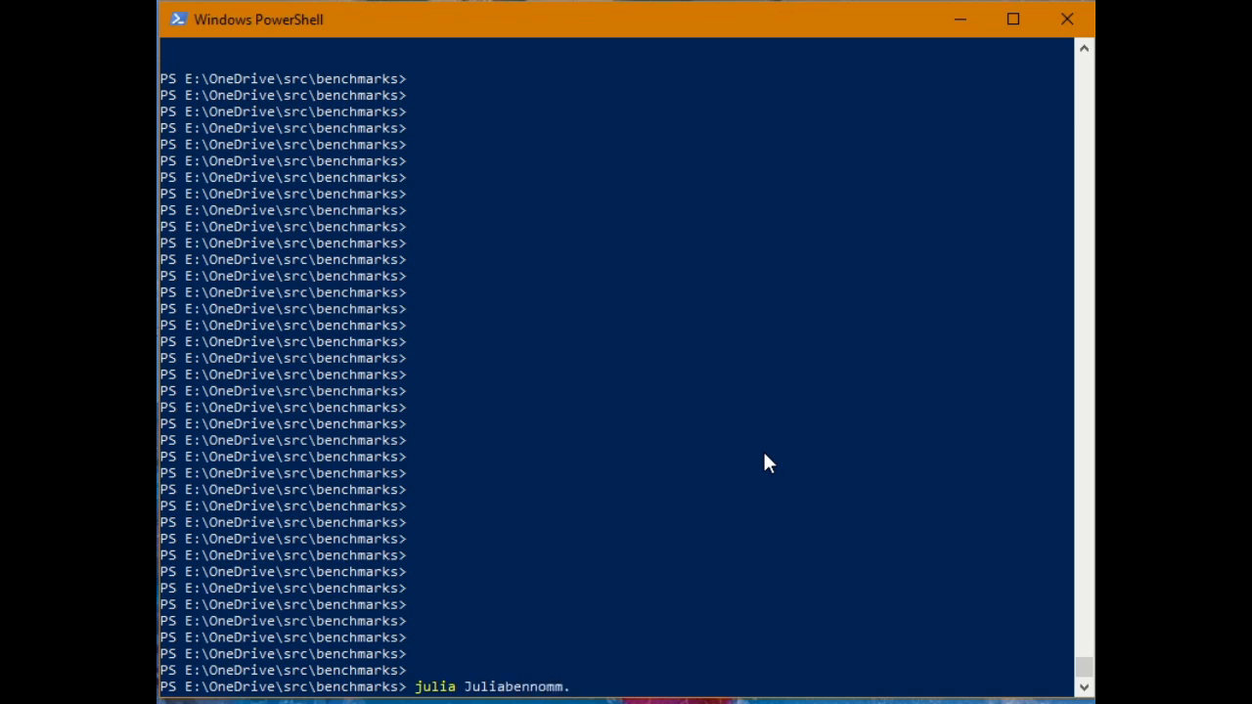
pyautogui.press('Backspace')
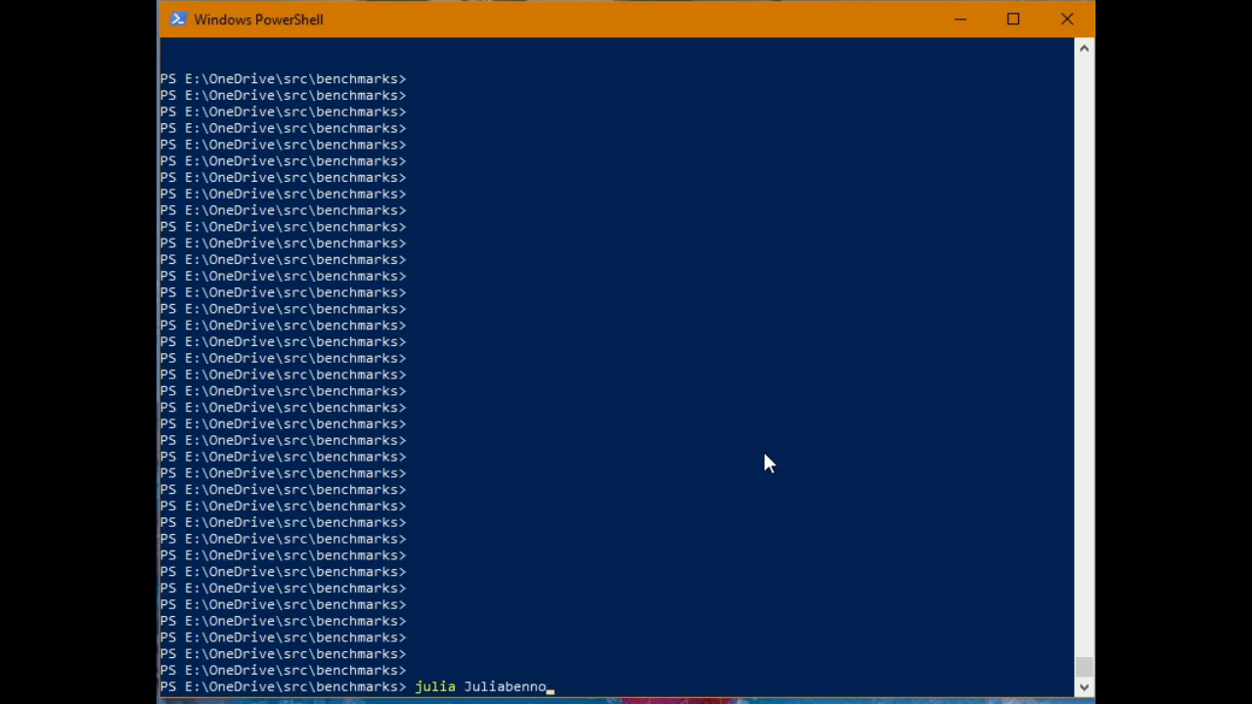
pyautogui.press('Backspace')
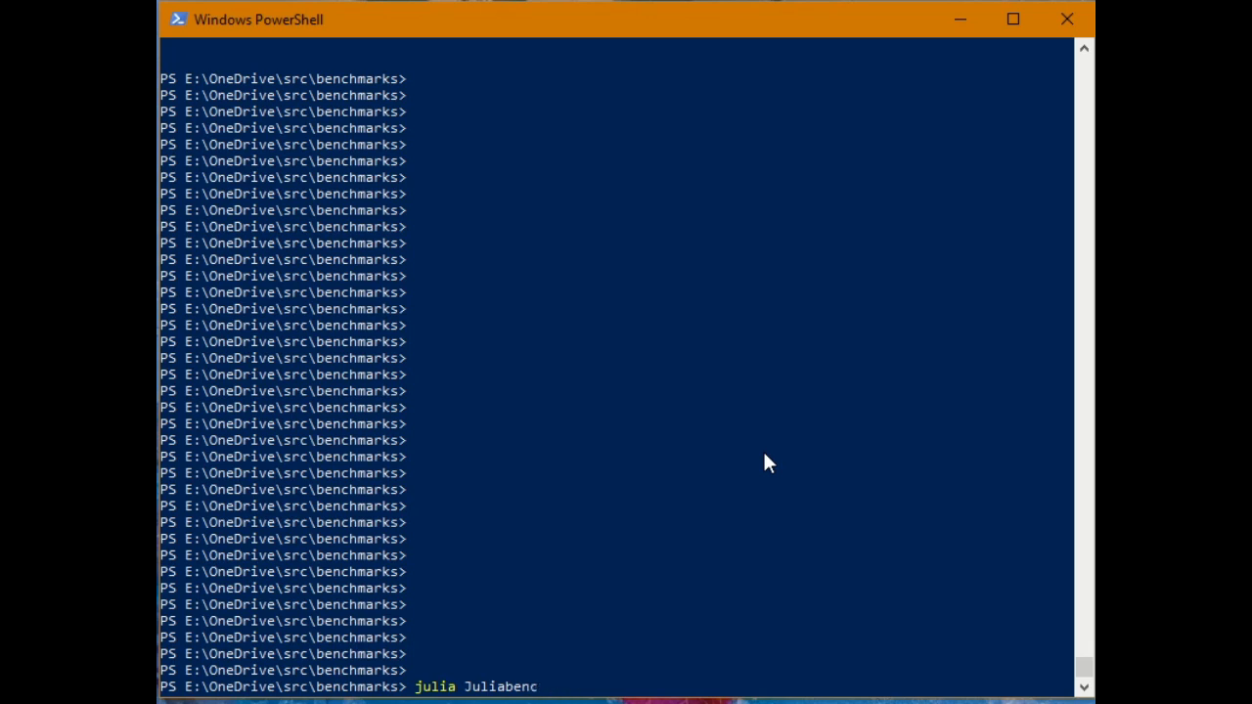
pyautogui.write('nomm.')
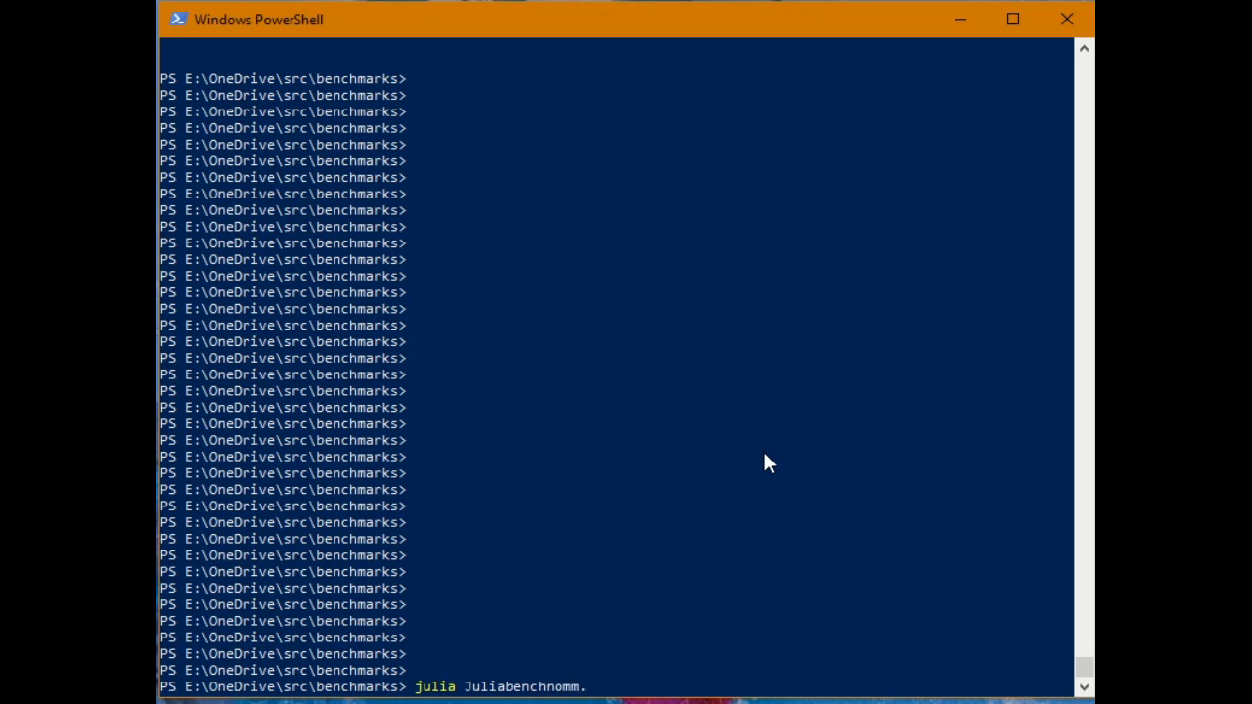
pyautogui.write('jl')
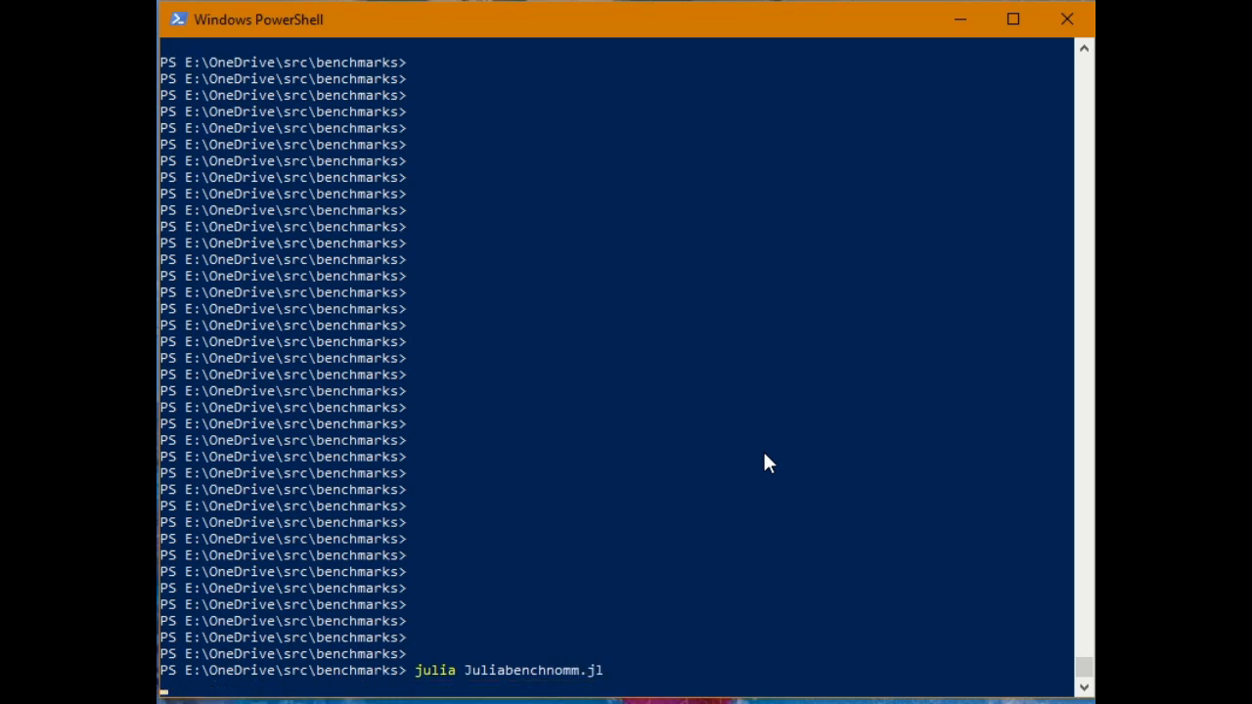
pyautogui.press('Enter')
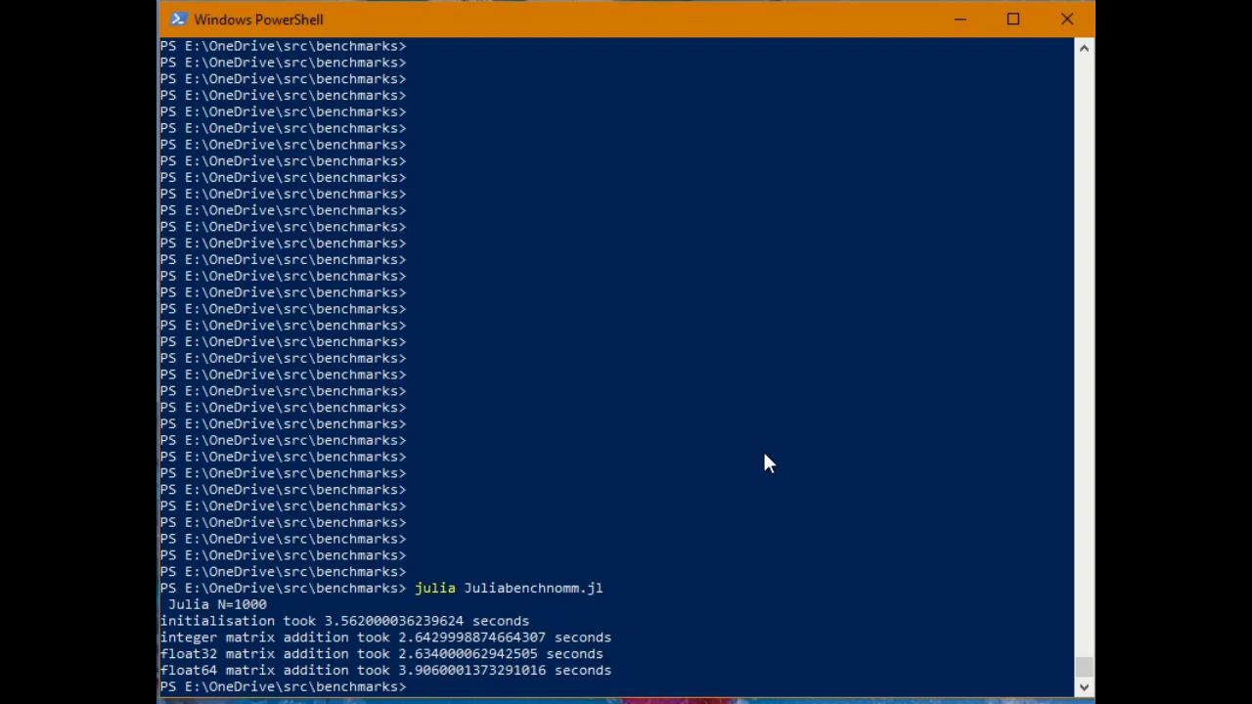
# Run 'pasbenchnomm' for Pascal N=1000 initialisation and integer, real, double addition timings
pyautogui.write('pasb')
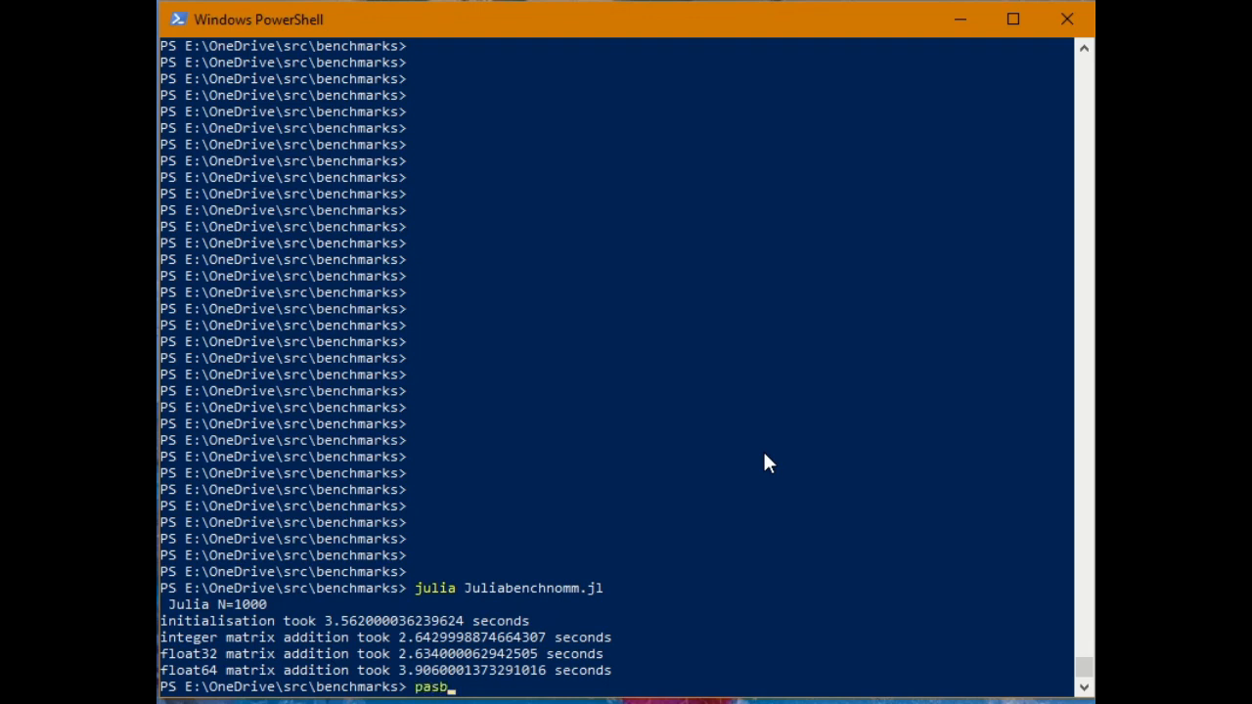
pyautogui.write('enchnomm')
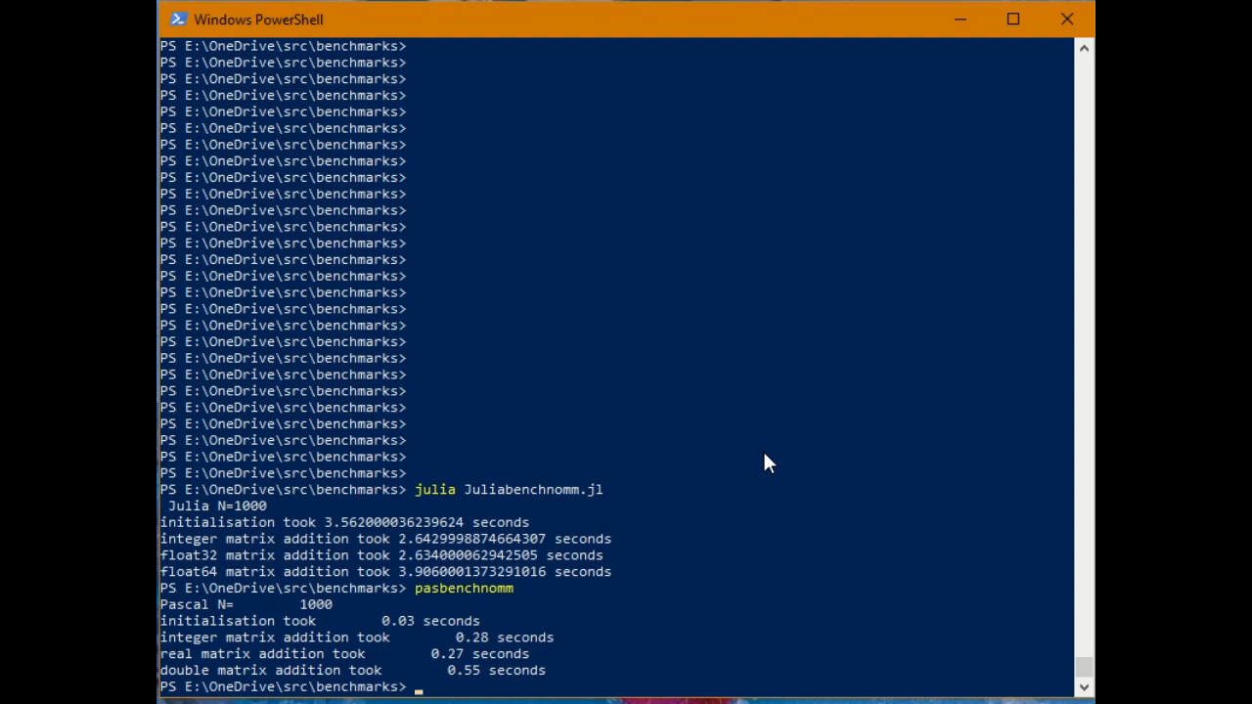
# Run 'julia Juliabench.jl' and scroll through its N=400 addition and matrix multiply timings
pyautogui.write('ju')
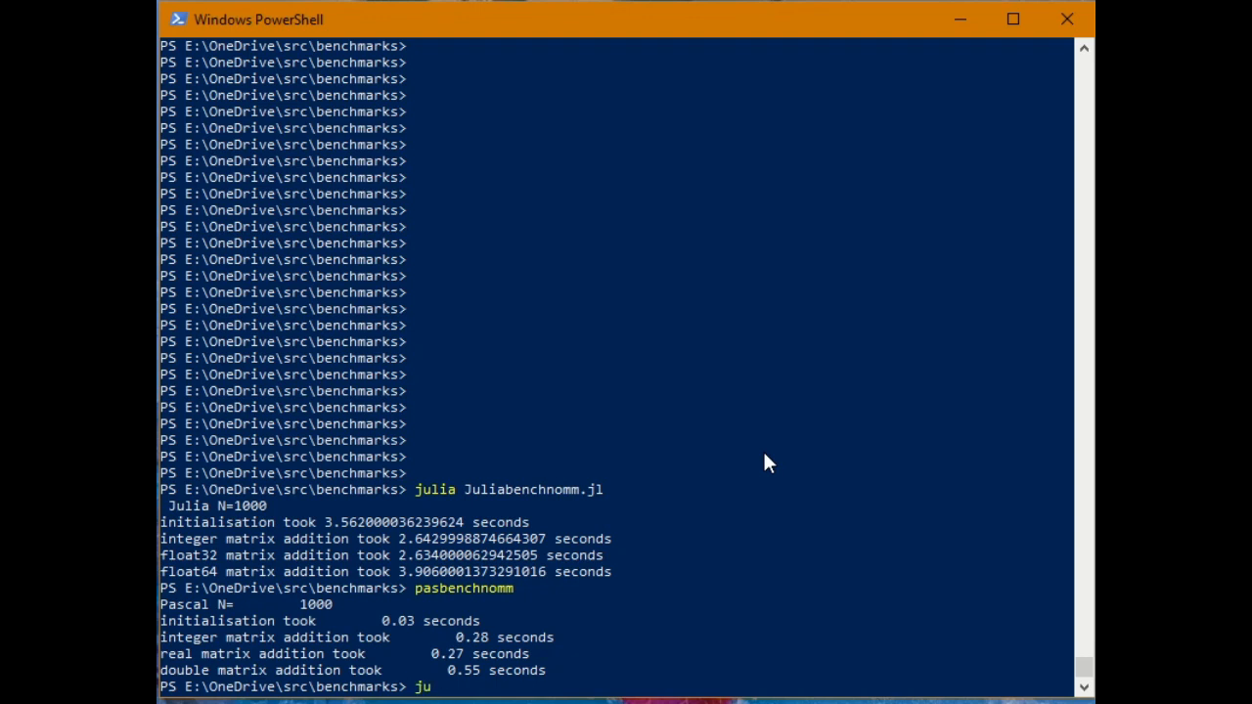
pyautogui.write('lia')
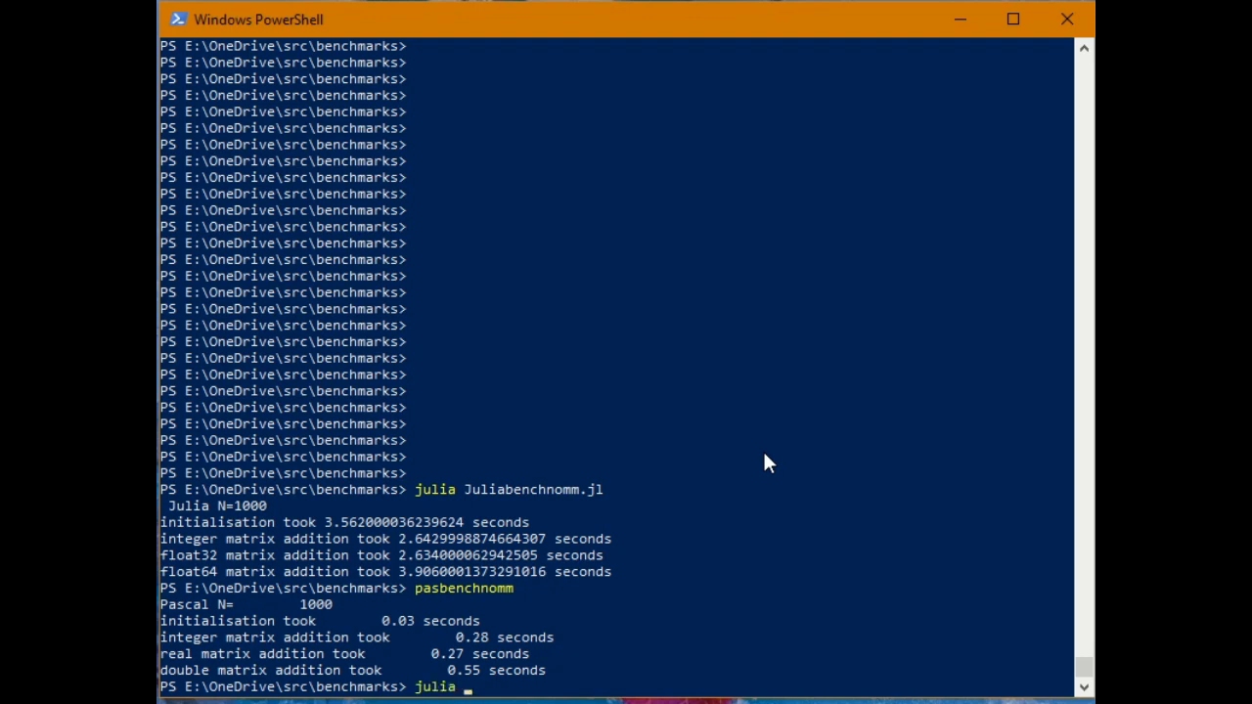
pyautogui.write('Ju')
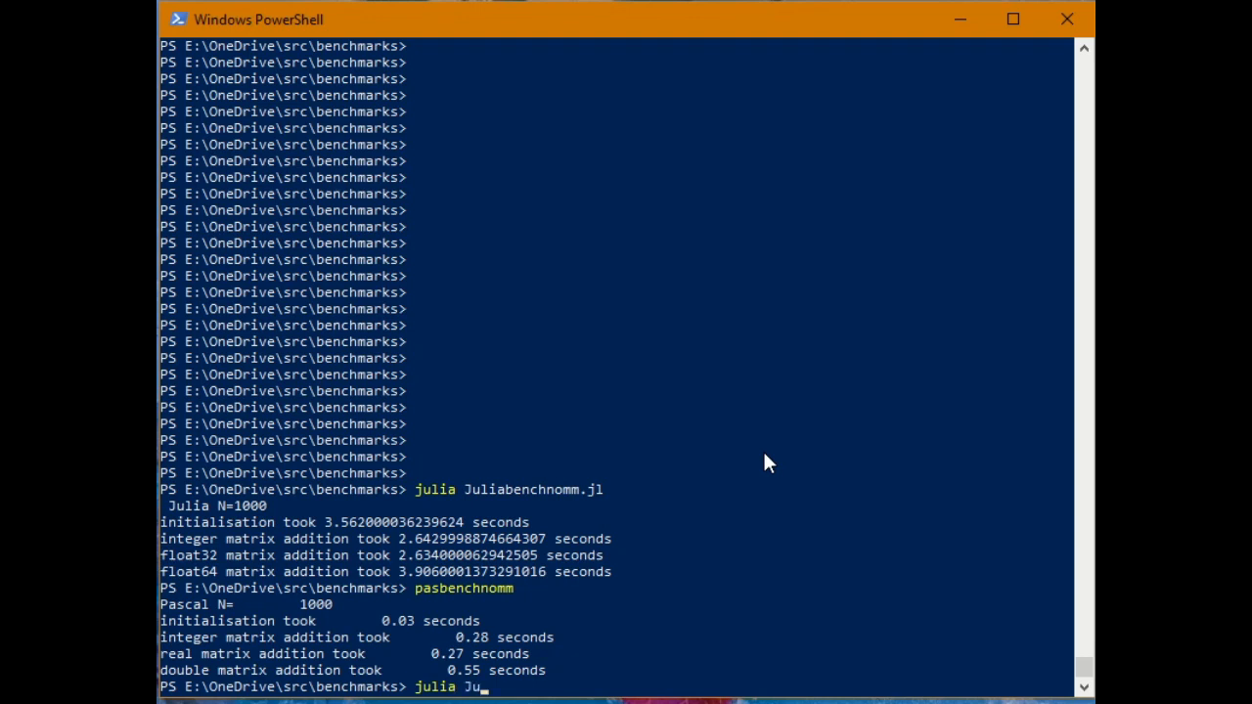
pyautogui.write('liabe')
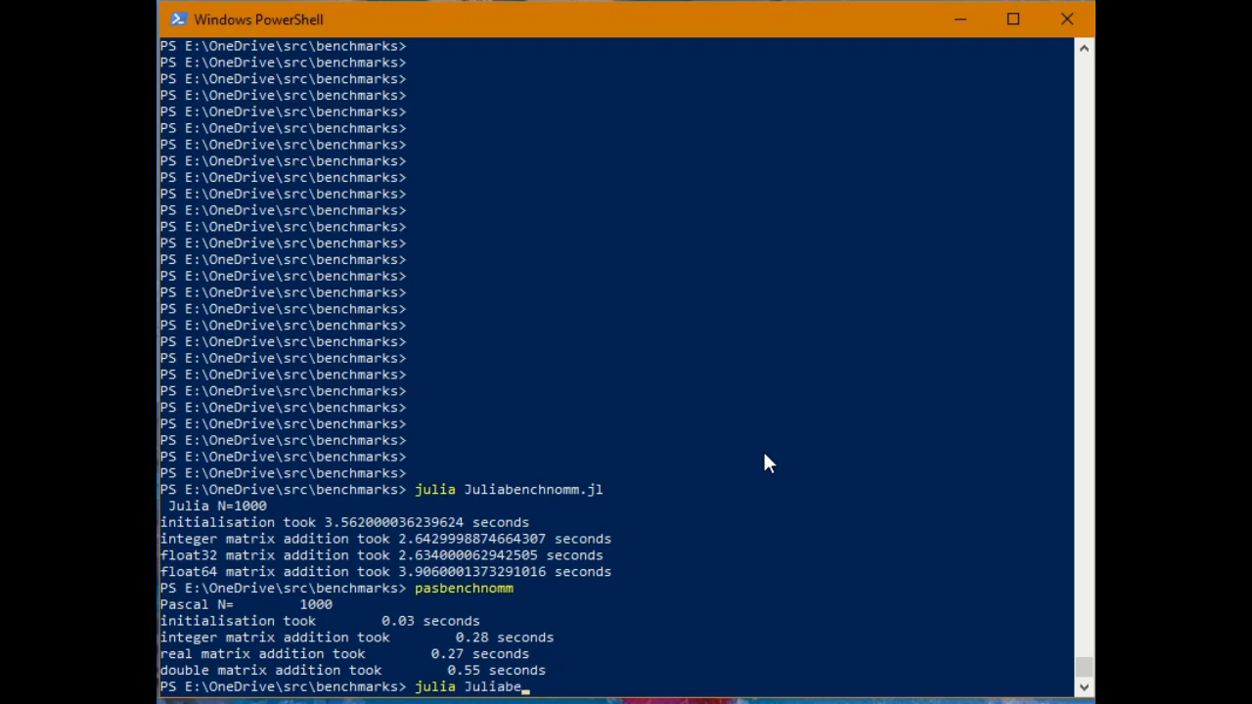
pyautogui.write('nch.jl')
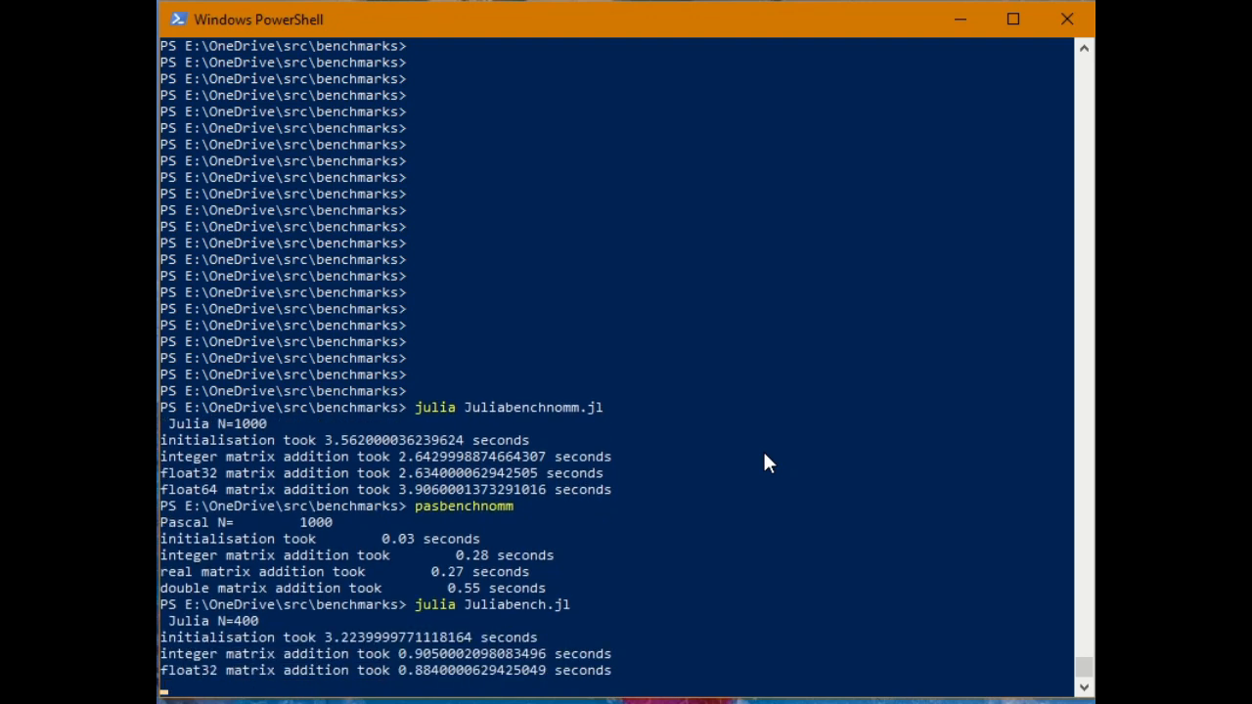
pyautogui.scroll(-3)
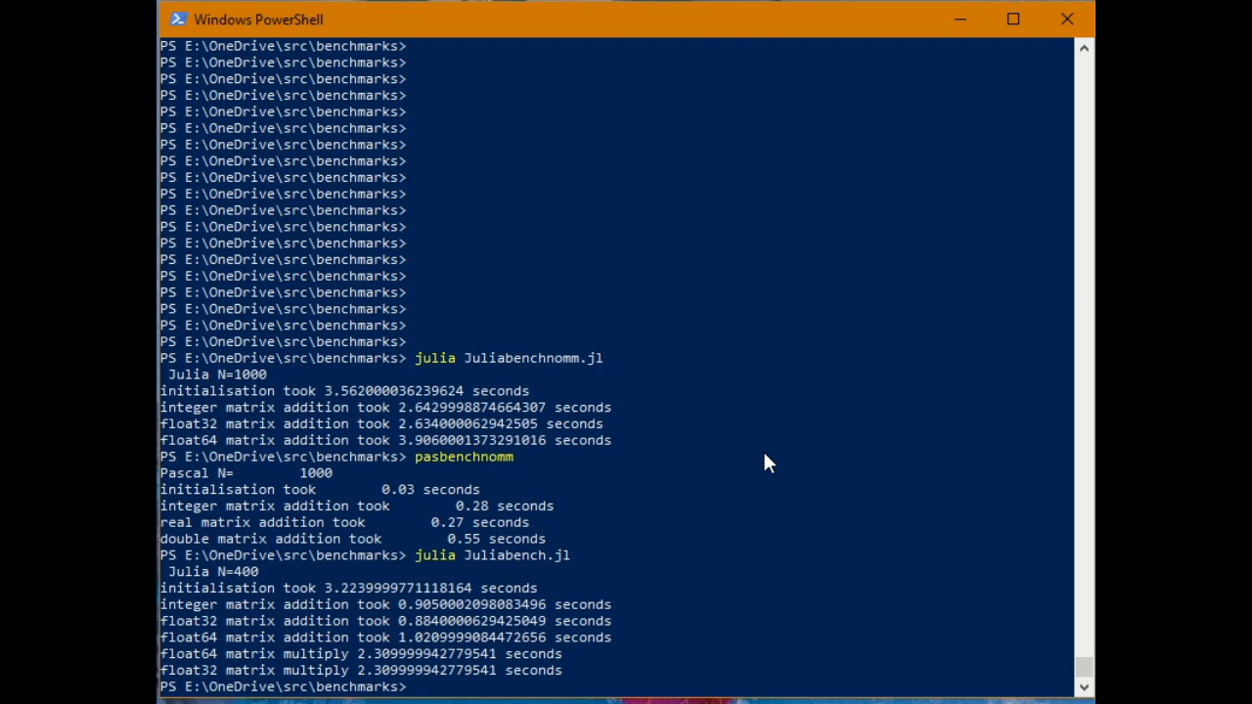
# Run 'pasbench' for Pascal N=200 addition, forloop and double matrix multiply timings
pyautogui.write('pasbench')
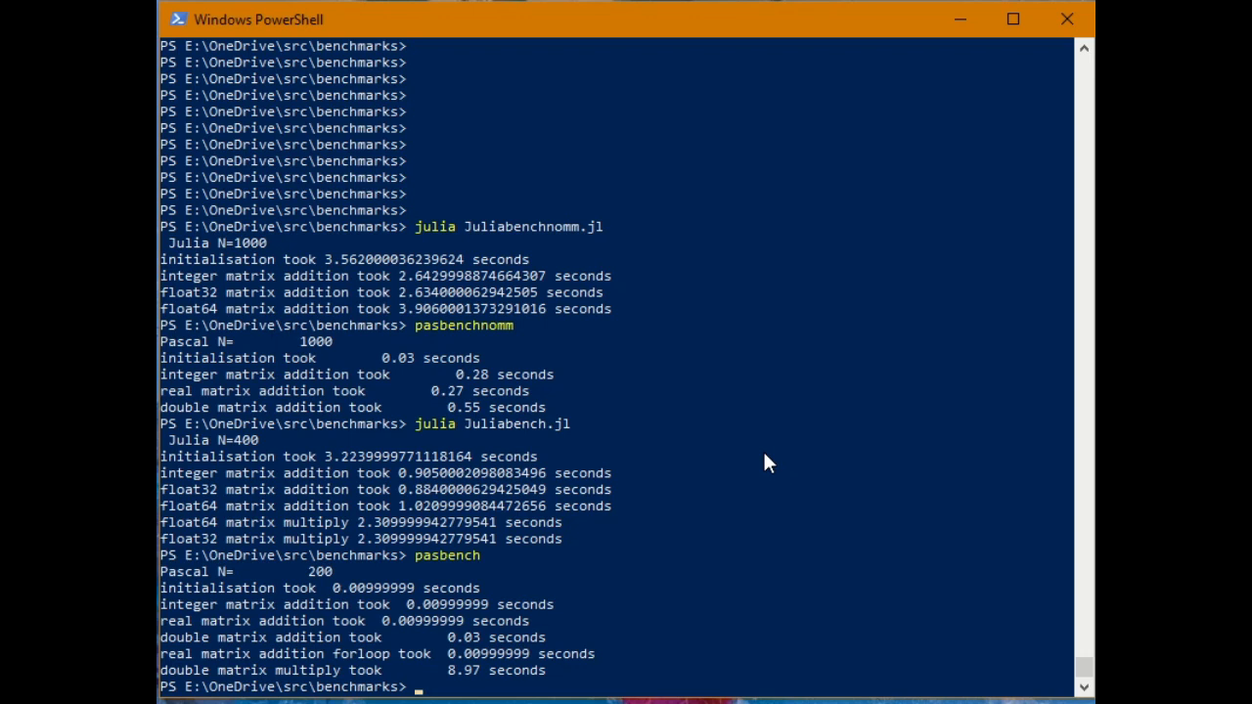
pyautogui.moveTo(767, 454)
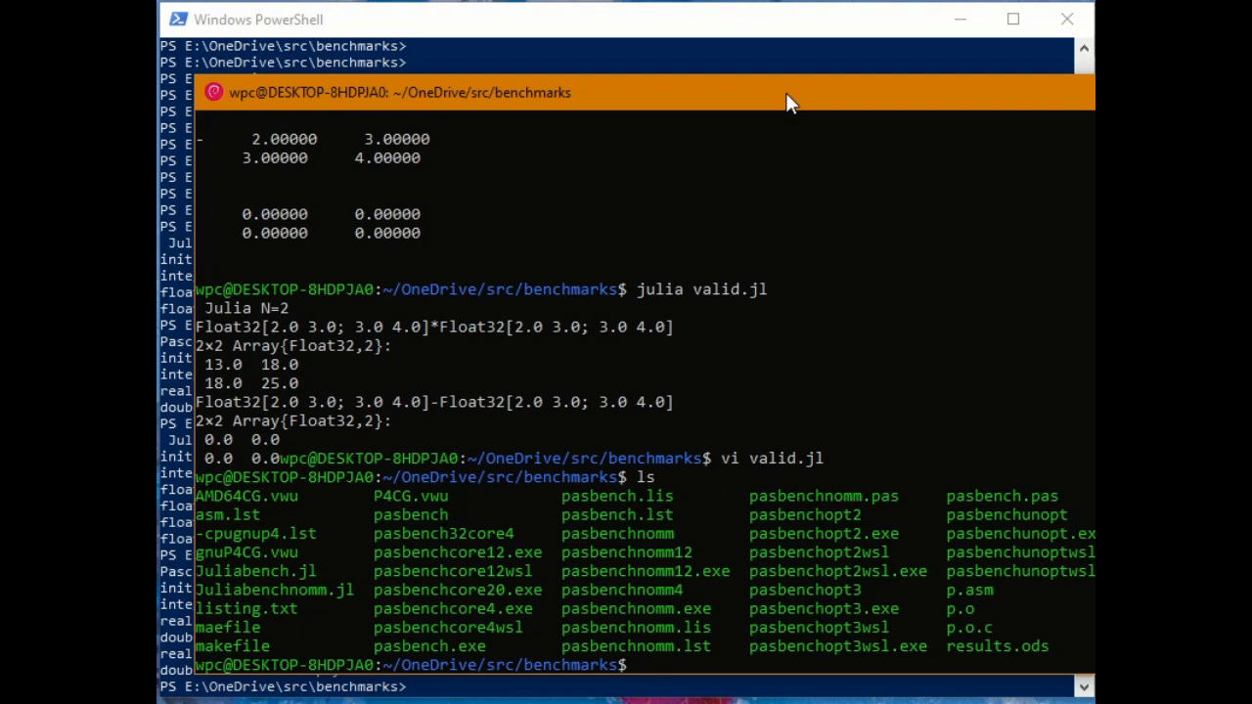
# In WSL Bash, run pasbench at N=200, then 'julia Juliabench.jl' for N=400 timings
pyautogui.write('pasbench')
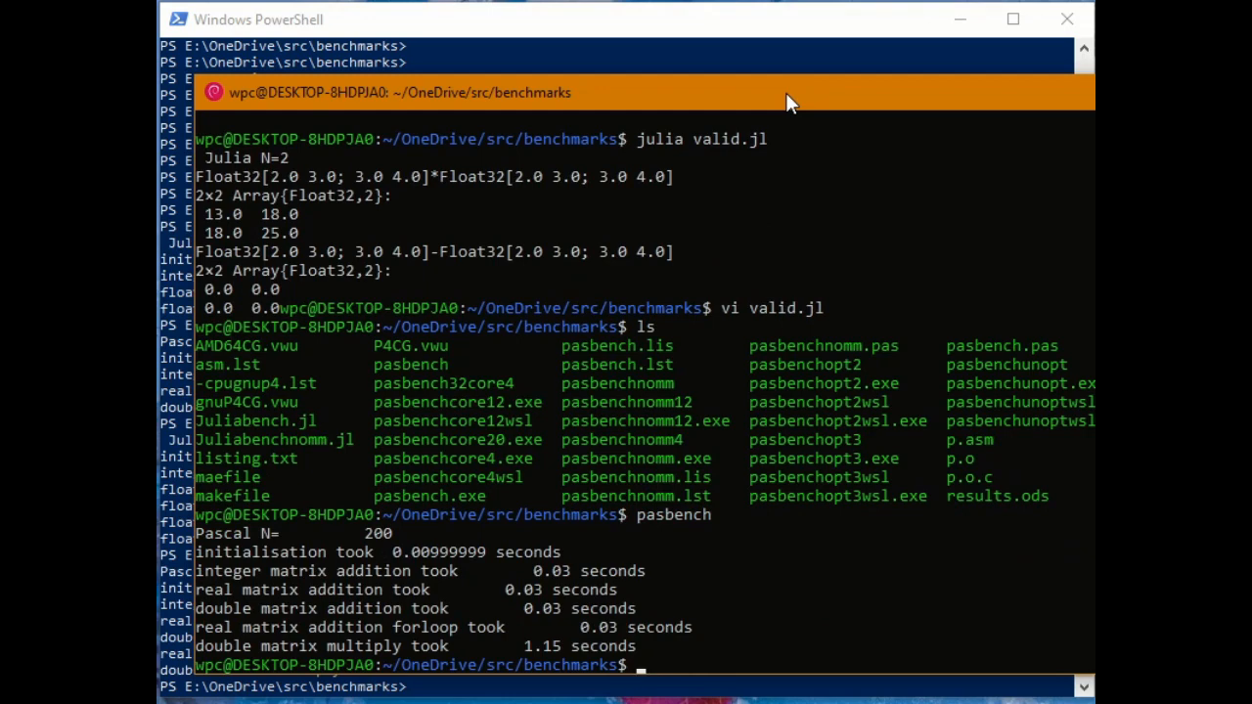
pyautogui.write('julia')
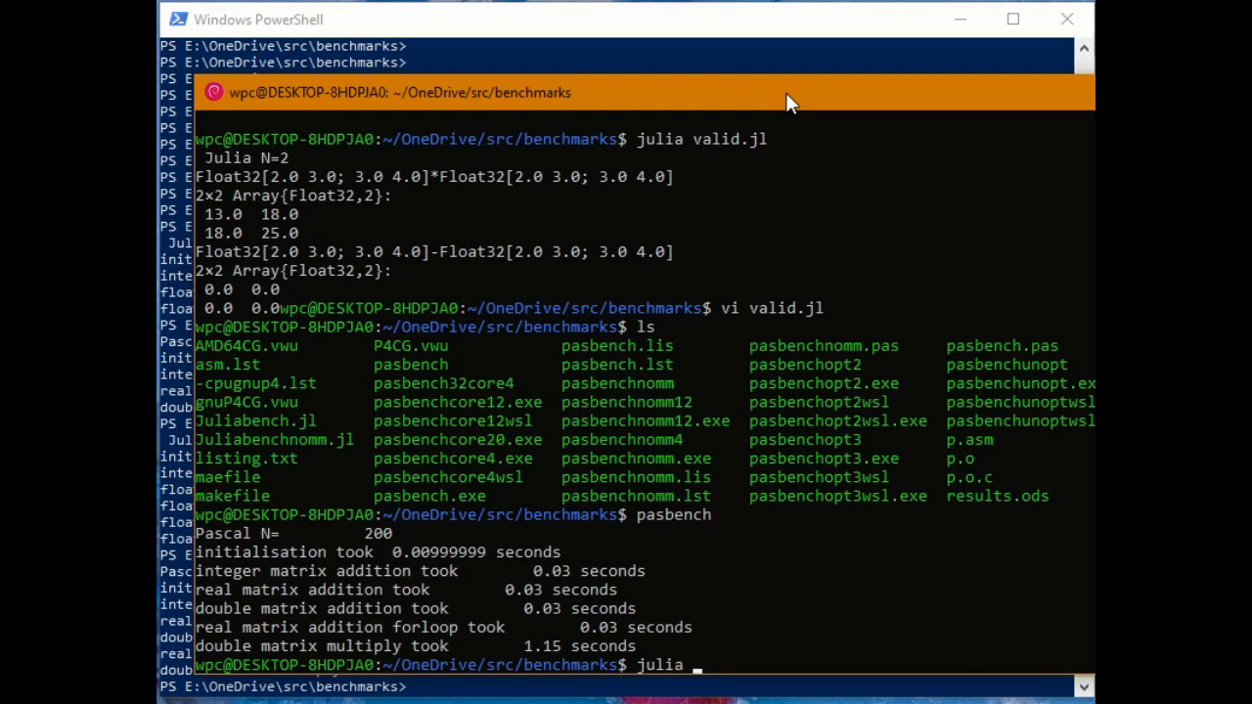
pyautogui.write('Juli')
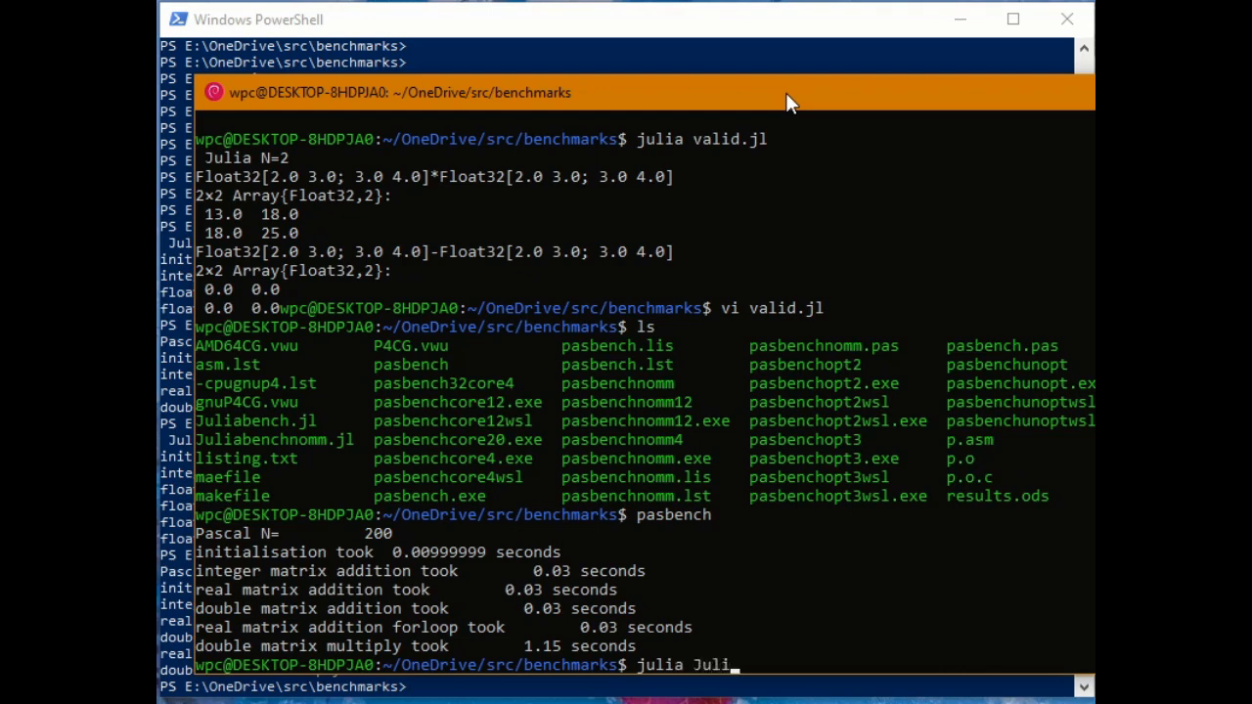
pyautogui.write('abench.jl')
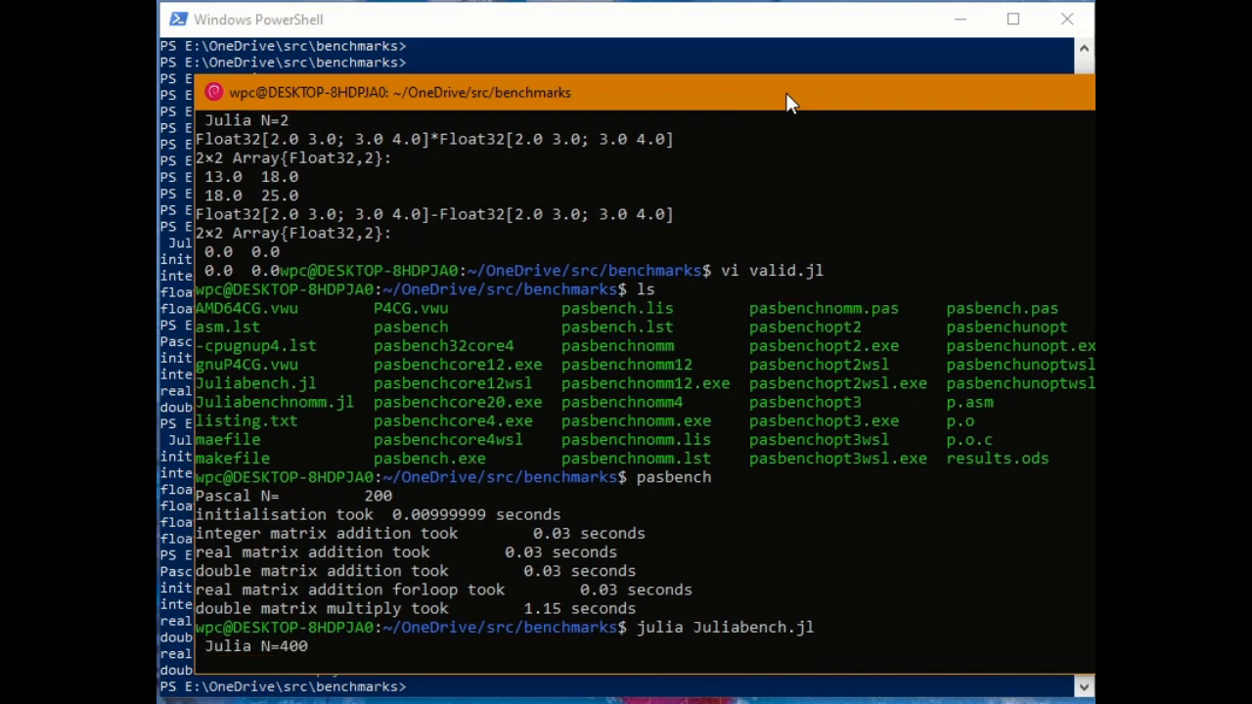
pyautogui.scroll(-3)
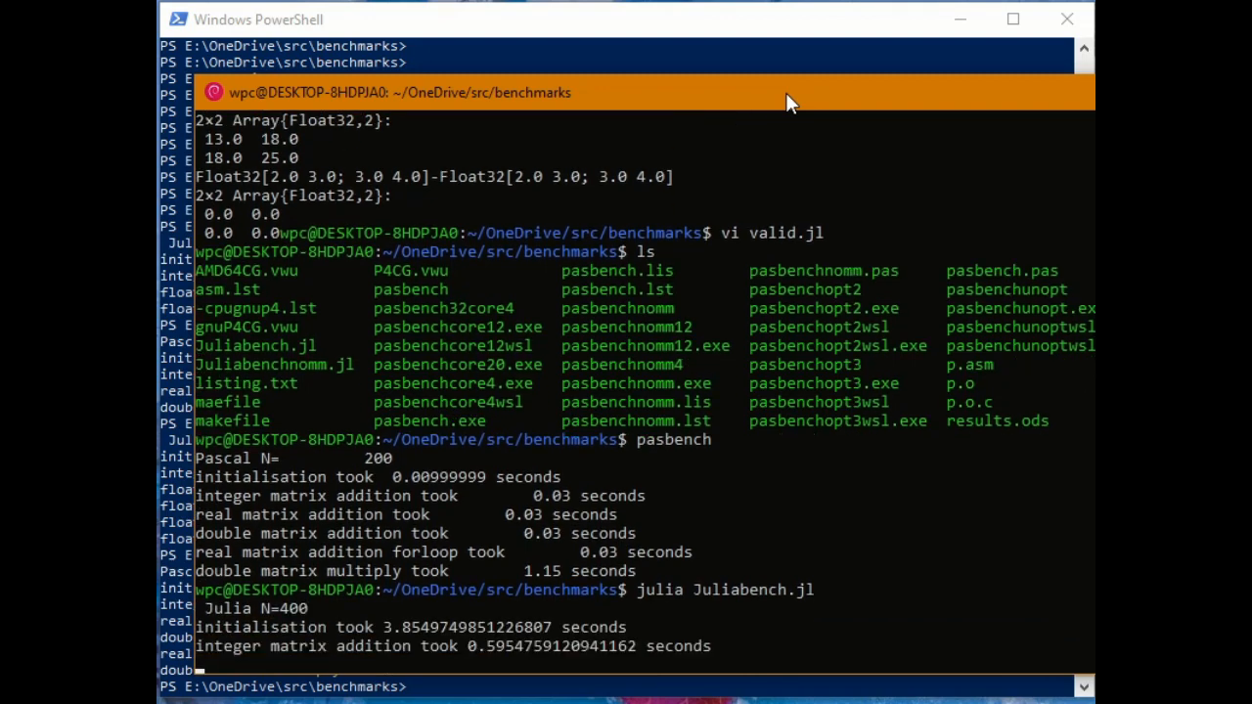
pyautogui.scroll(-3)
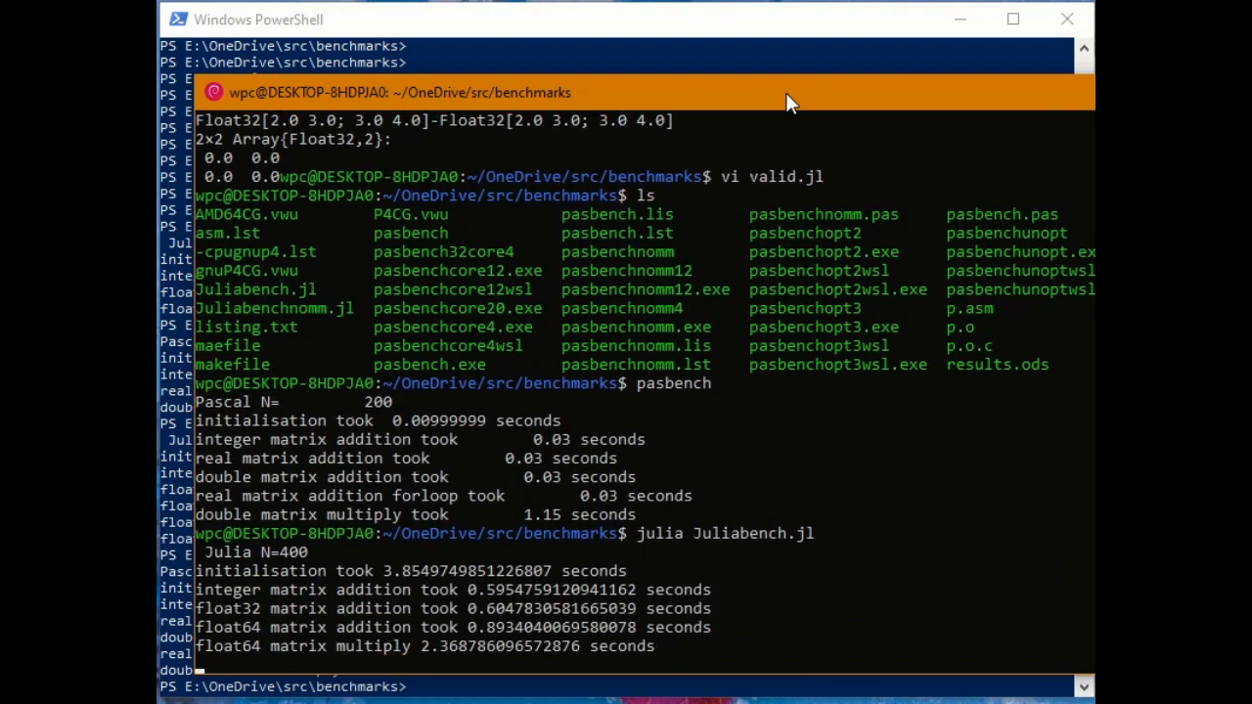
# Scroll through the pasbench N=400 output, with double multiply about 76 seconds
pyautogui.scroll(-3)
pyautogui.write('pasbench')
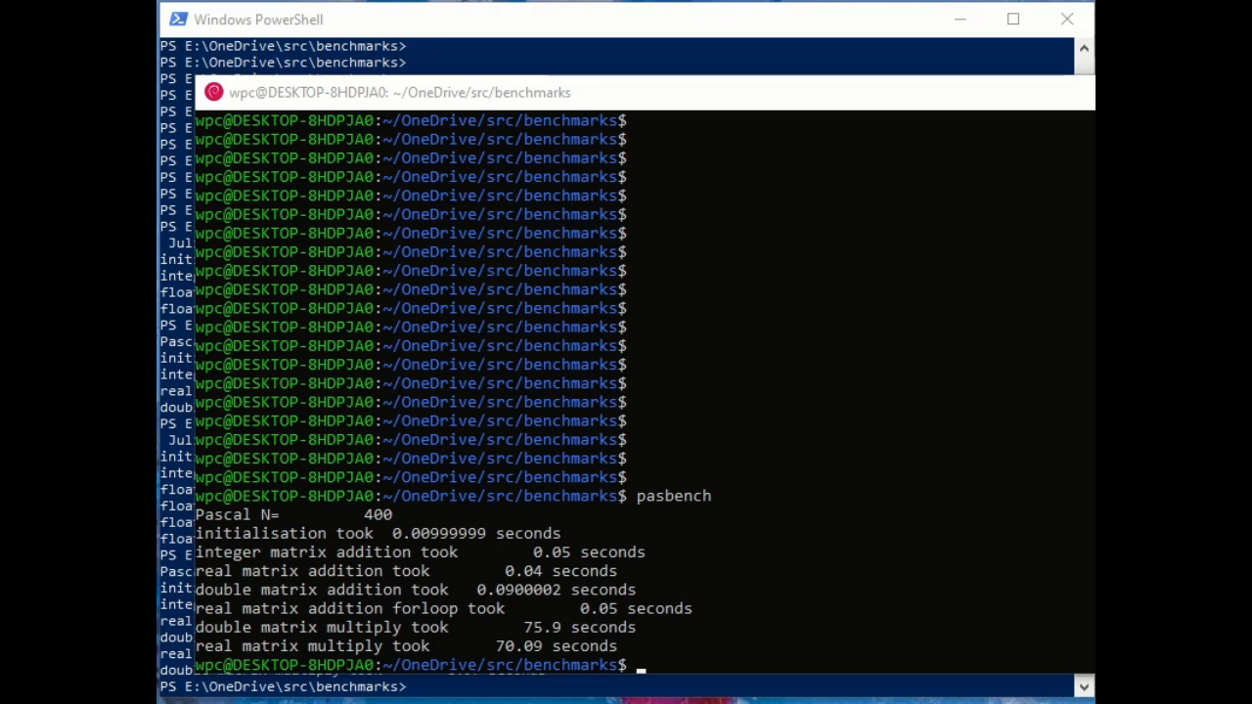
pyautogui.moveTo(585, 537)
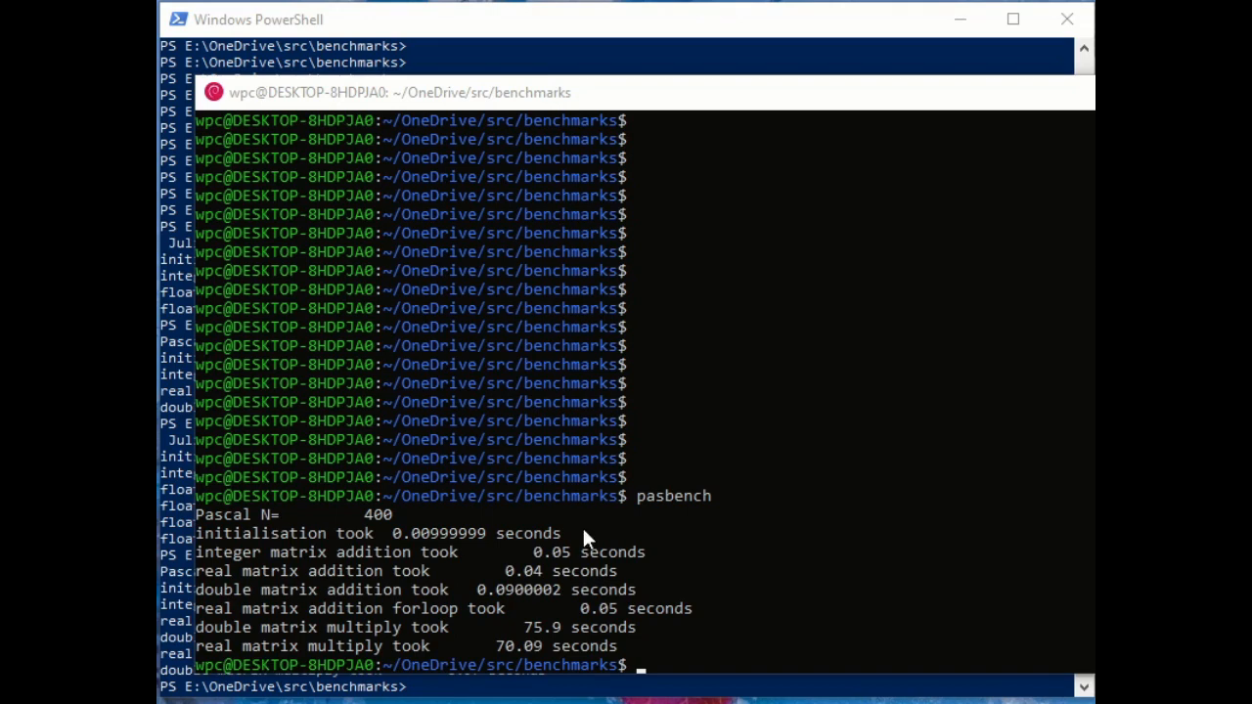
# Run 'pasbenchcore12wsl' for N=400 timings (9.96 s double multiply), then retype 'julia Juliabench.jl'
pyautogui.write('pasbench')
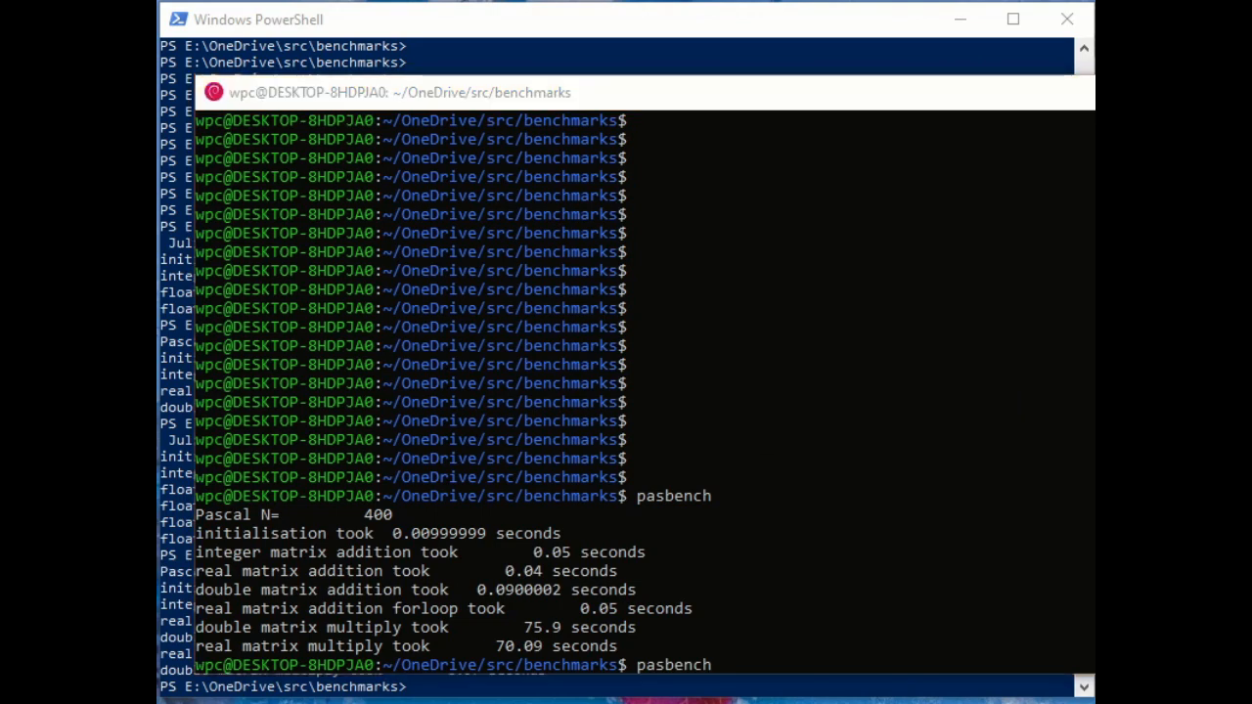
pyautogui.moveTo(904, 623)
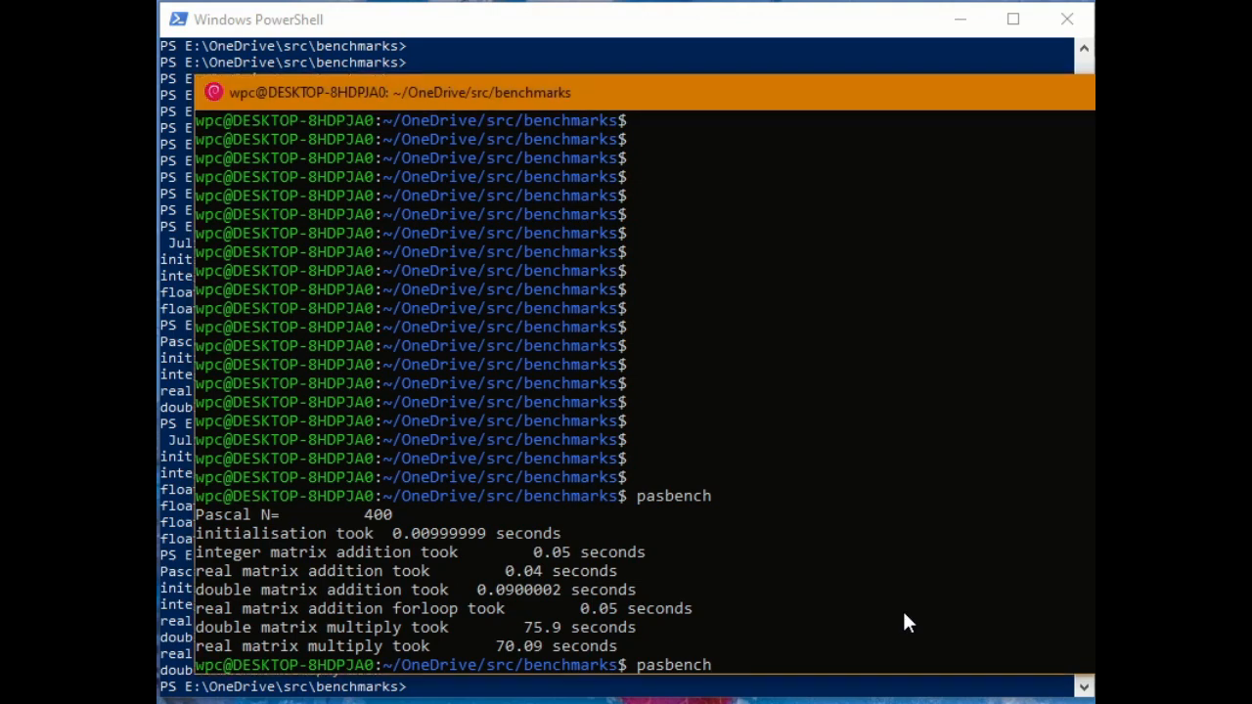
pyautogui.write('core12')
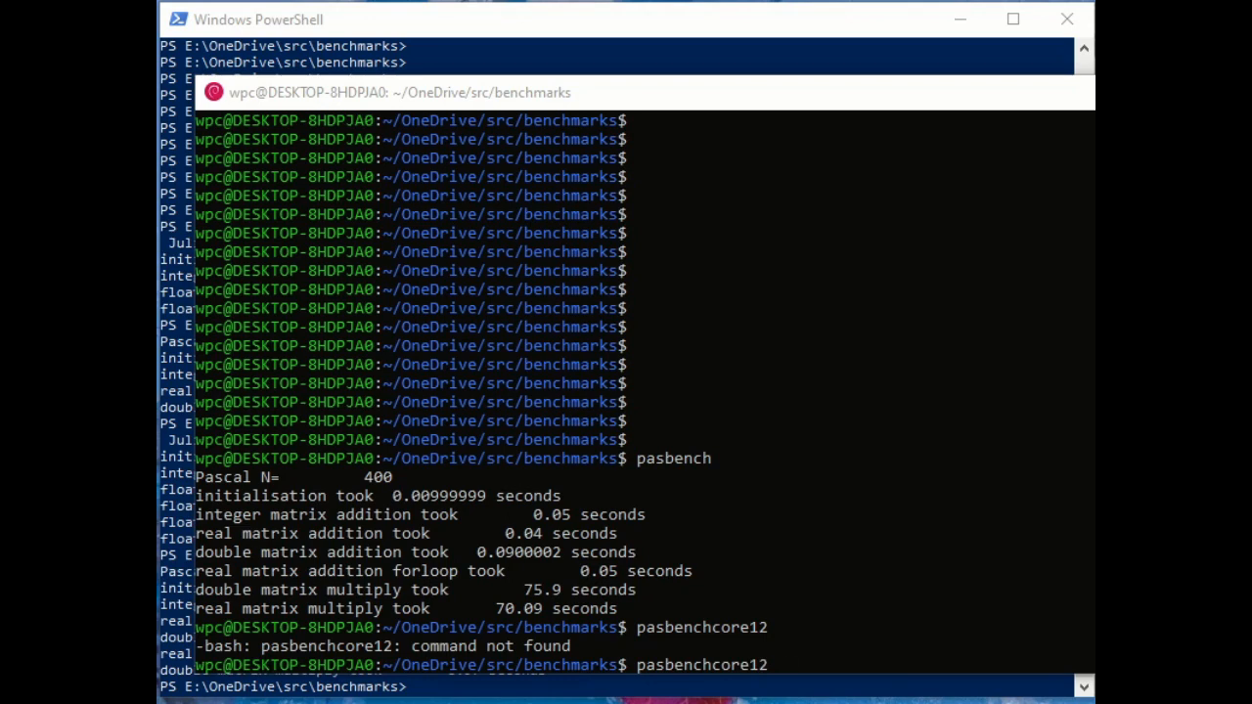
pyautogui.write('wsl')
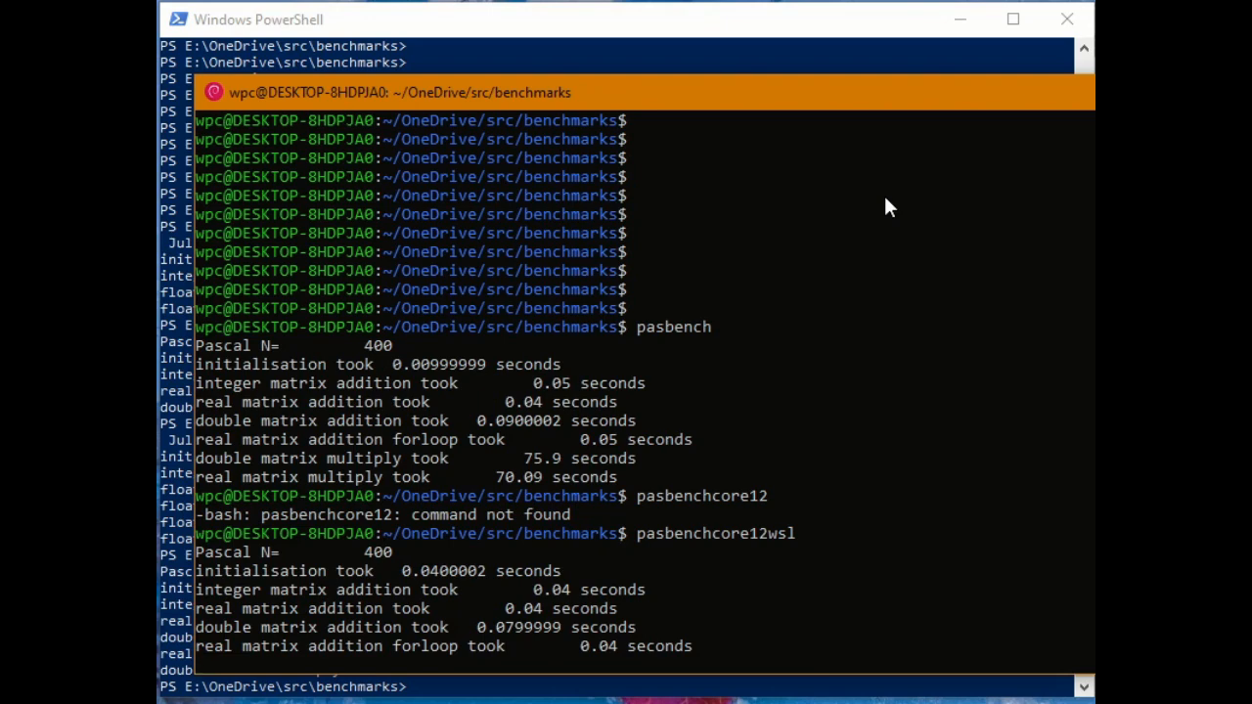
pyautogui.scroll(-3)
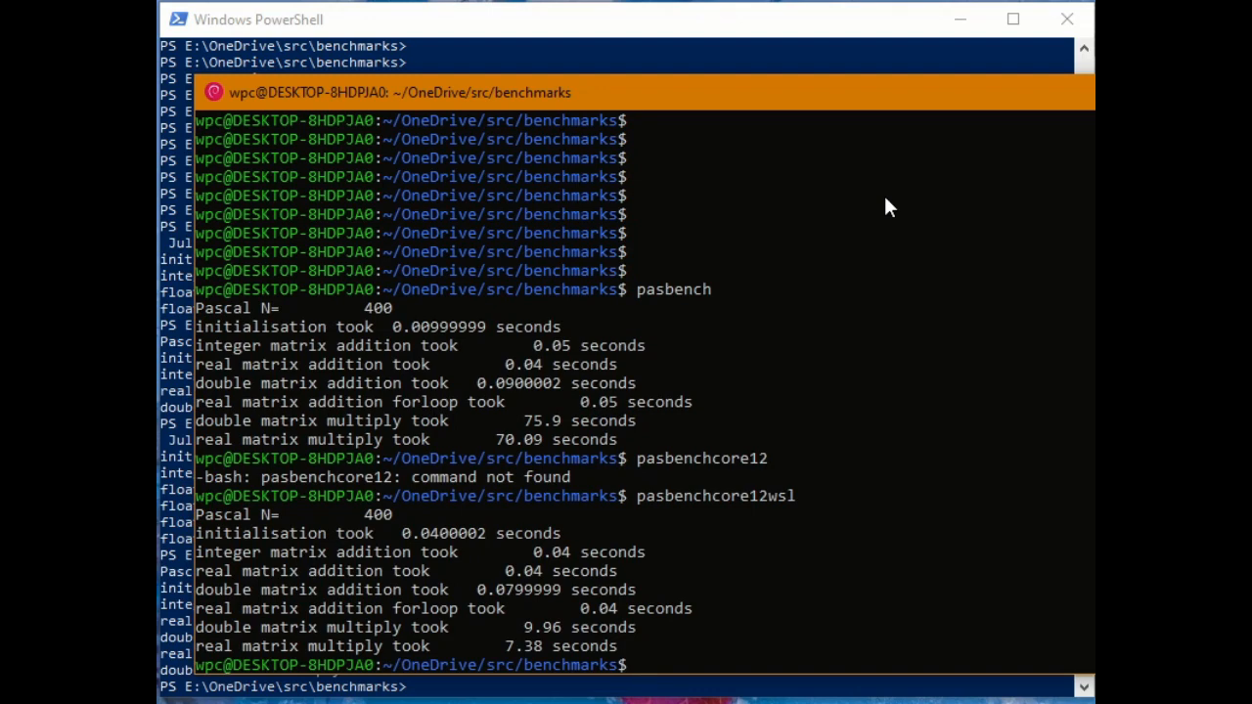
pyautogui.write('julia Juliabench.jl')
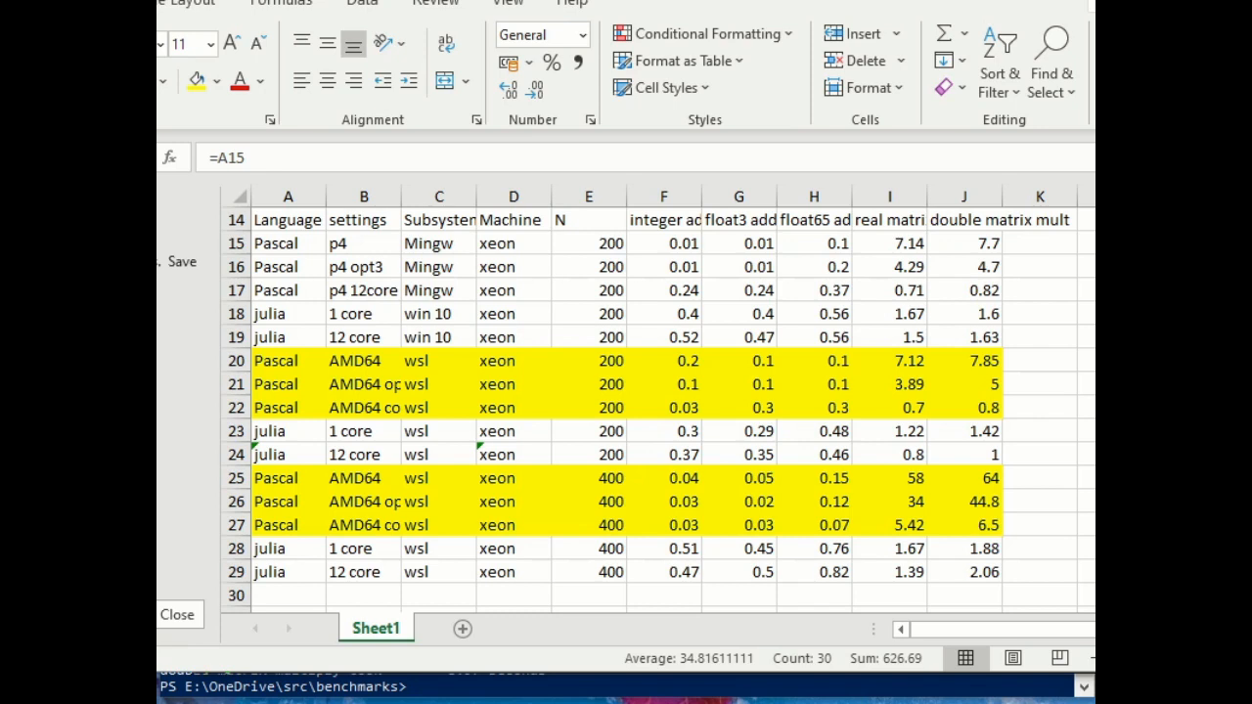
pyautogui.moveTo(743, 66)
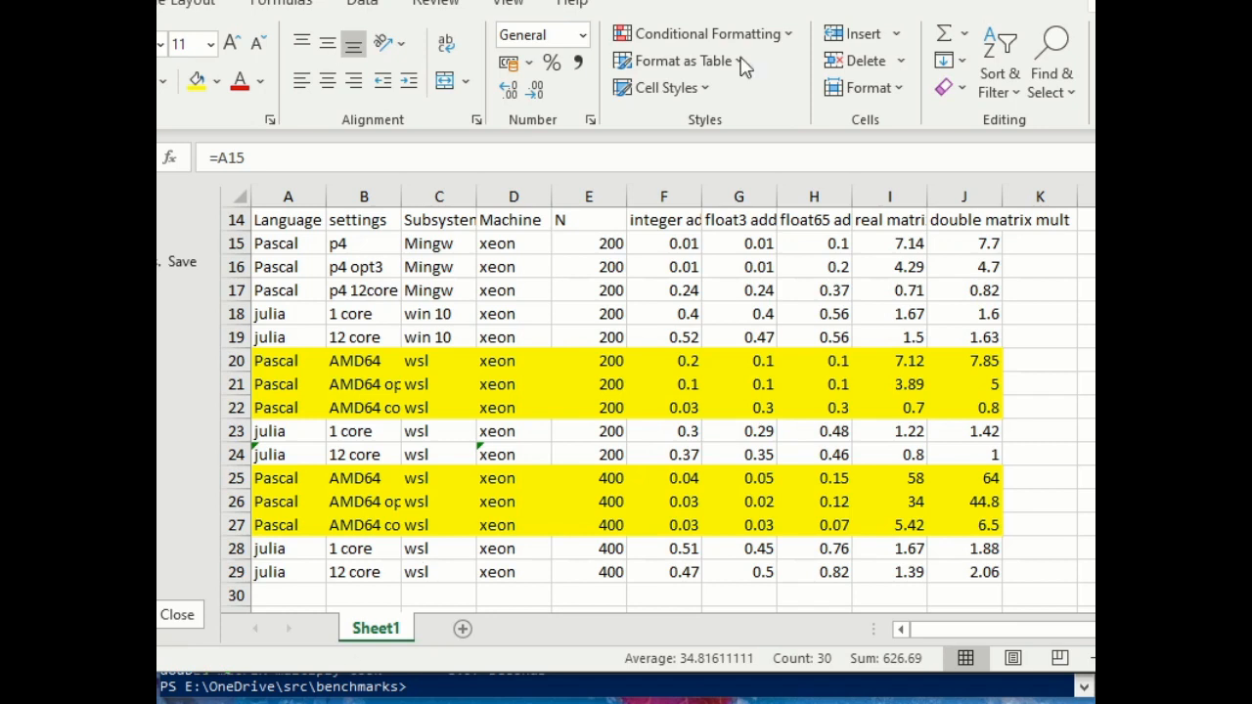
pyautogui.moveTo(459, 476)
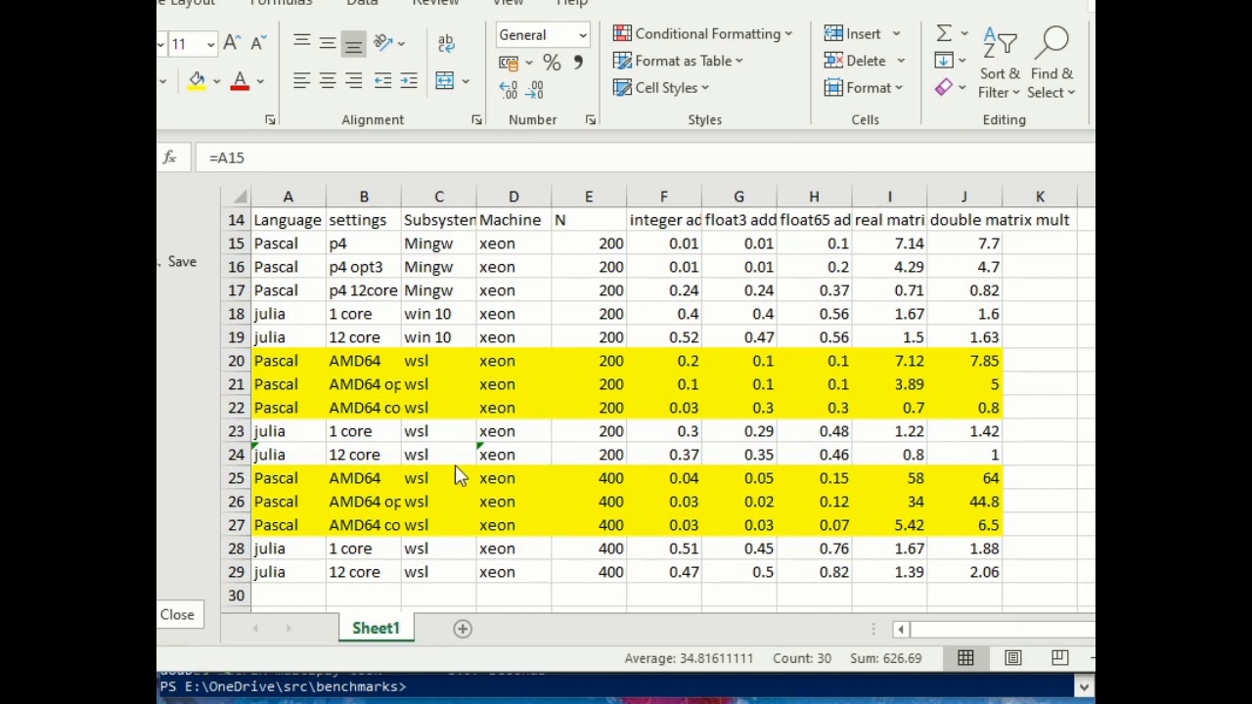
pyautogui.moveTo(479, 463)
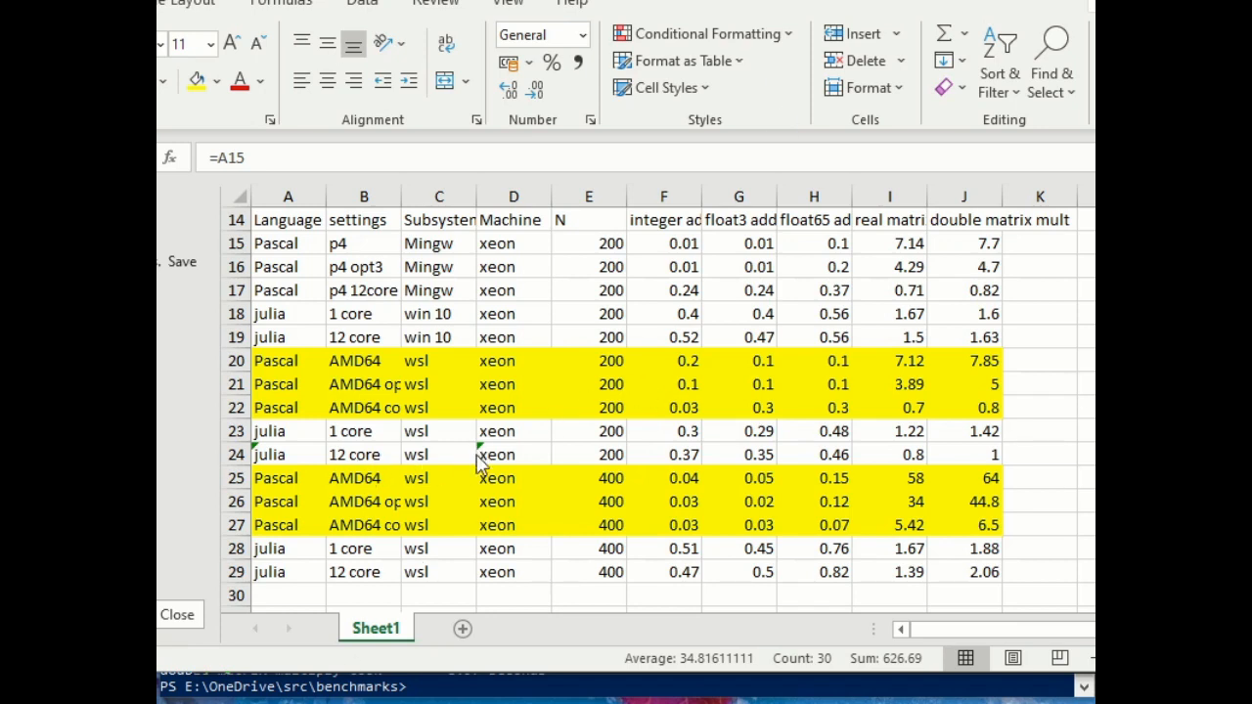
pyautogui.moveTo(856, 475)
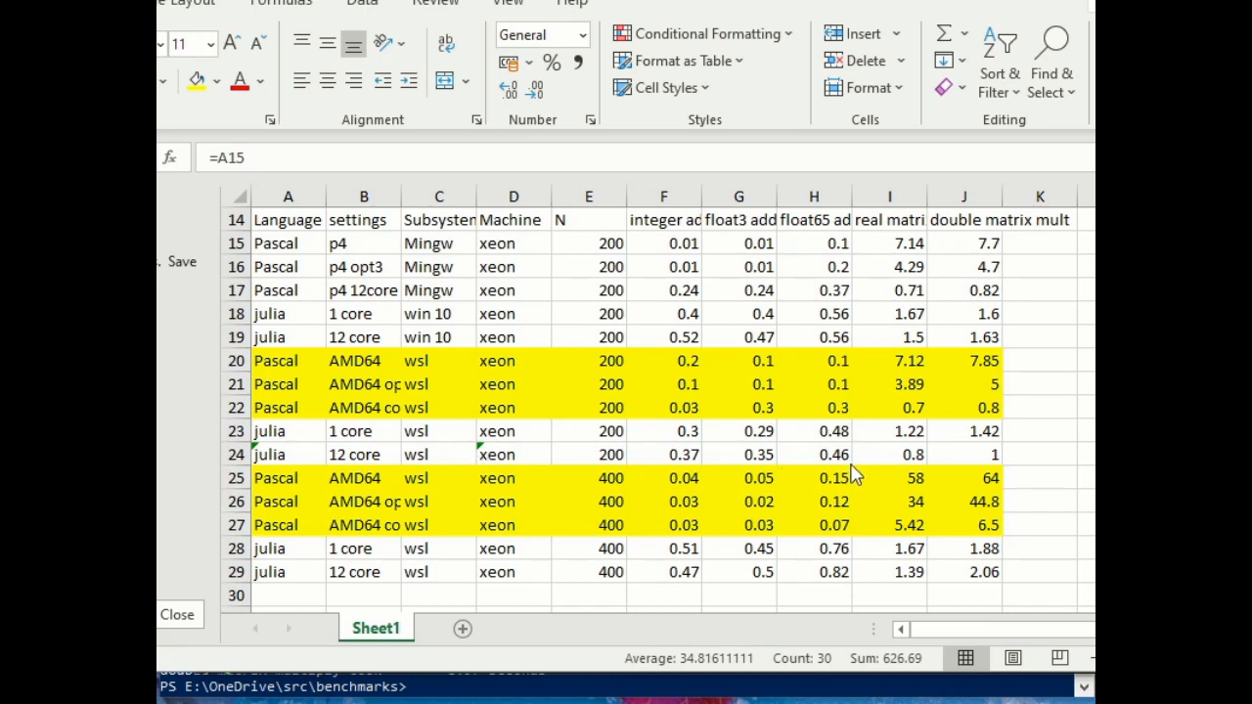
pyautogui.moveTo(611, 487)
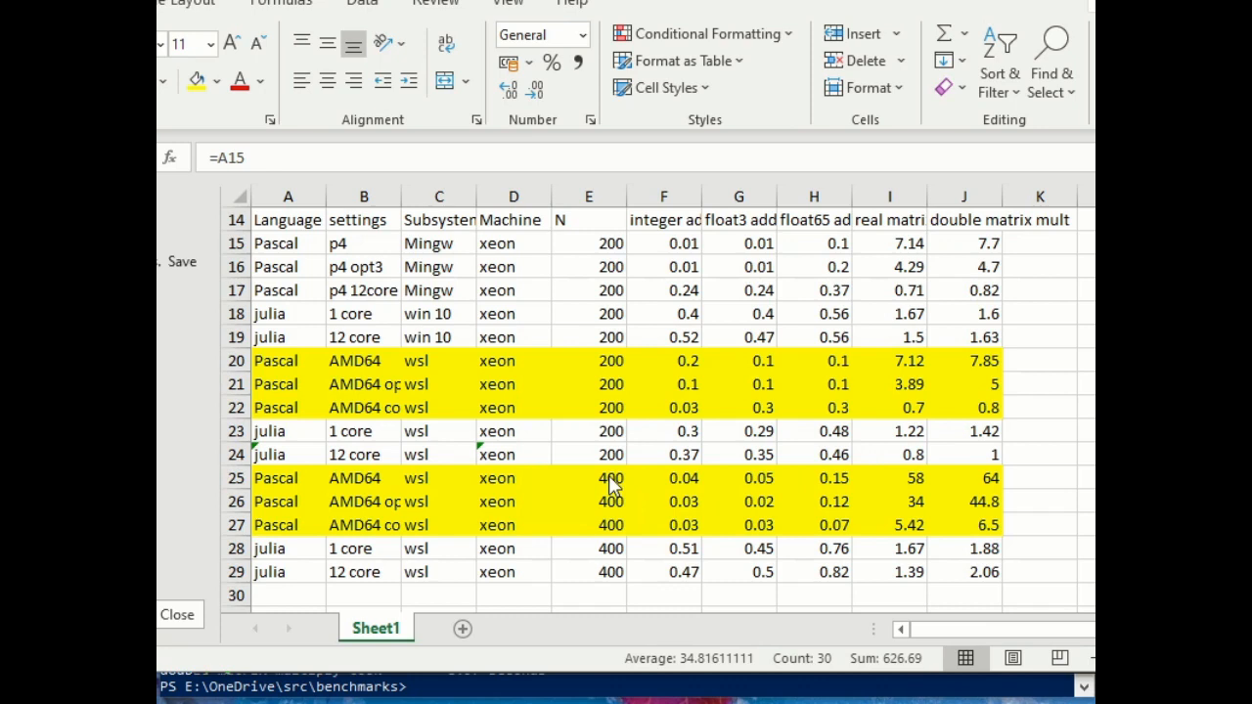
pyautogui.moveTo(836, 469)
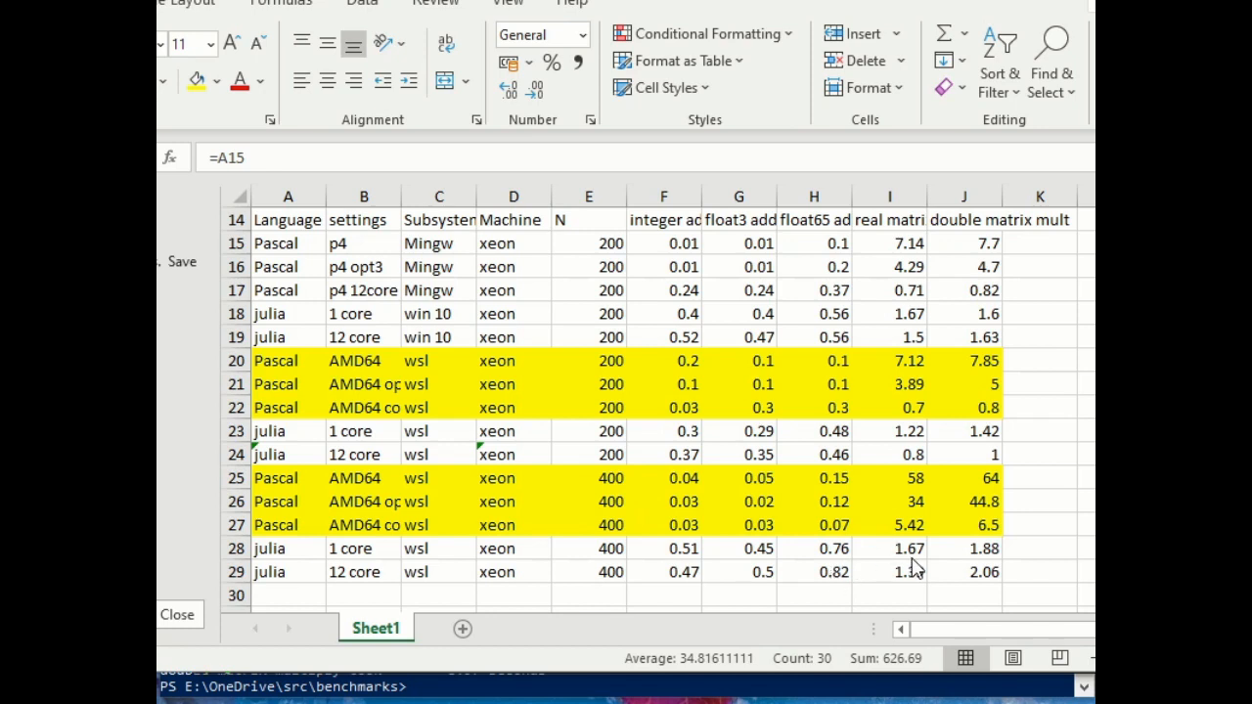
pyautogui.moveTo(912, 581)
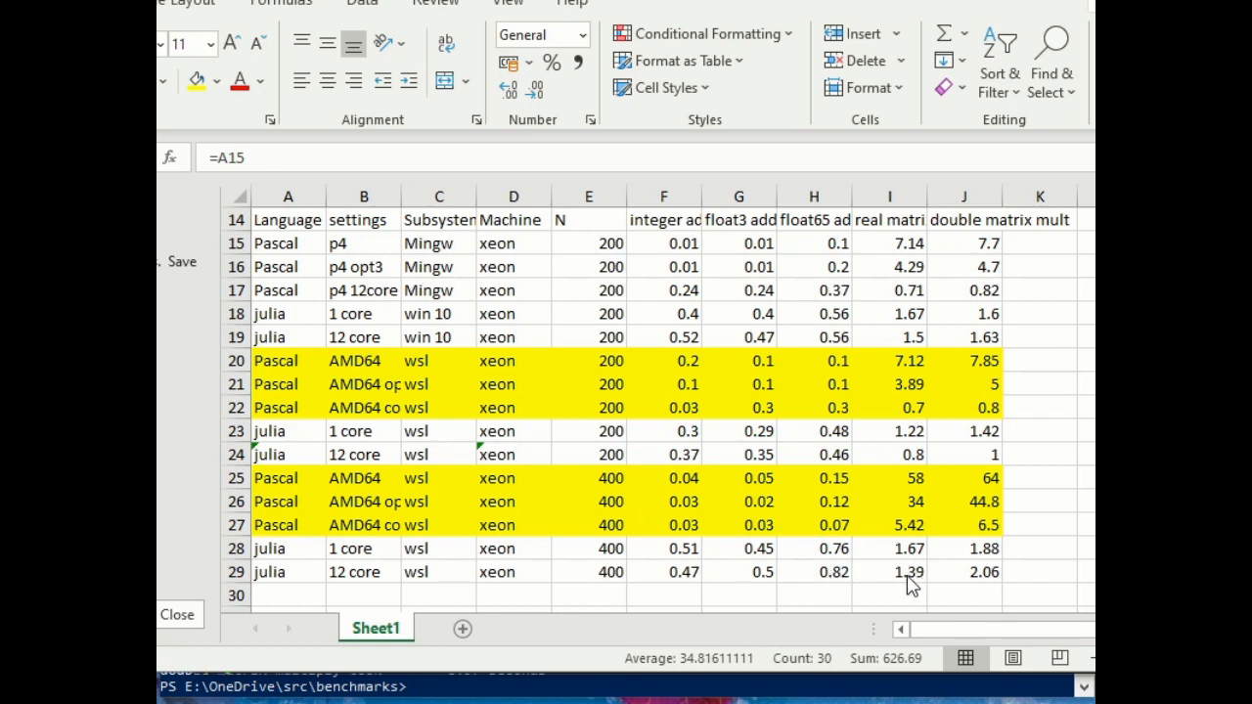